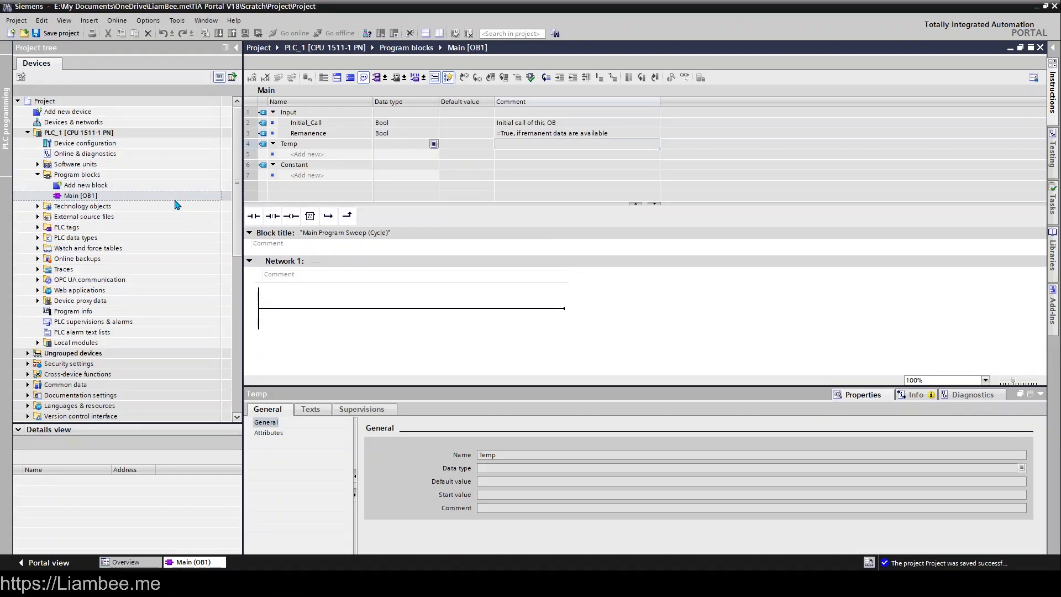
# Place an unaddressed contact and coil on the Network 1 rung of Main [OB1].
pyautogui.click(79, 195)
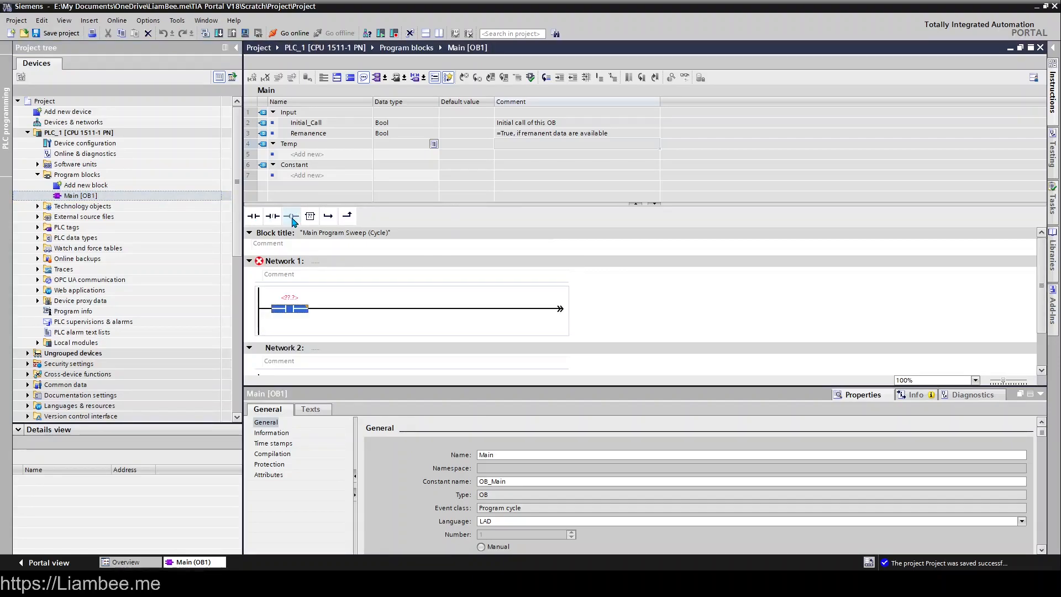
pyautogui.click(289, 215)
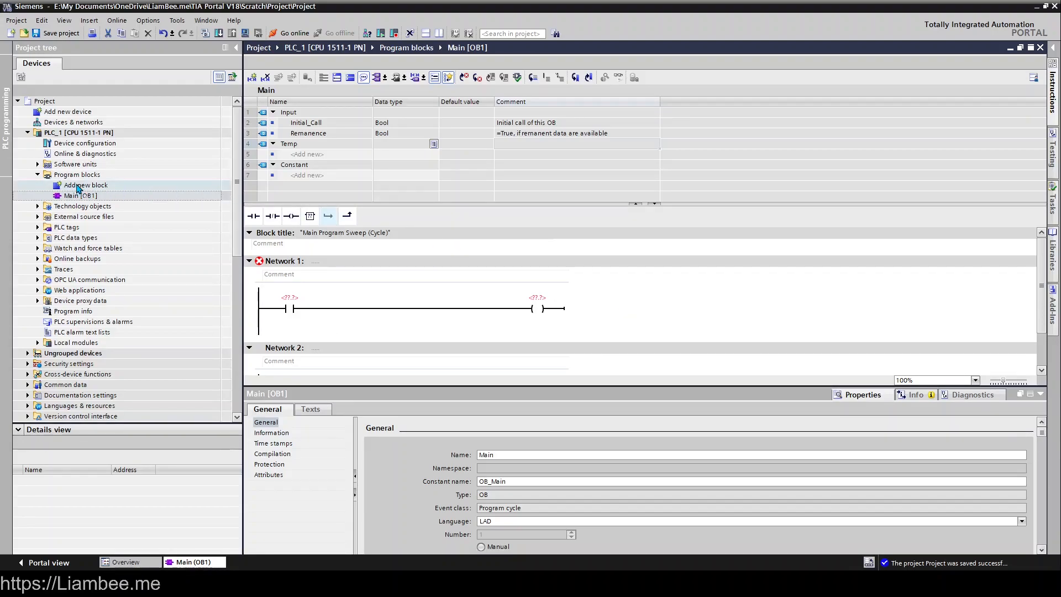
pyautogui.click(85, 184)
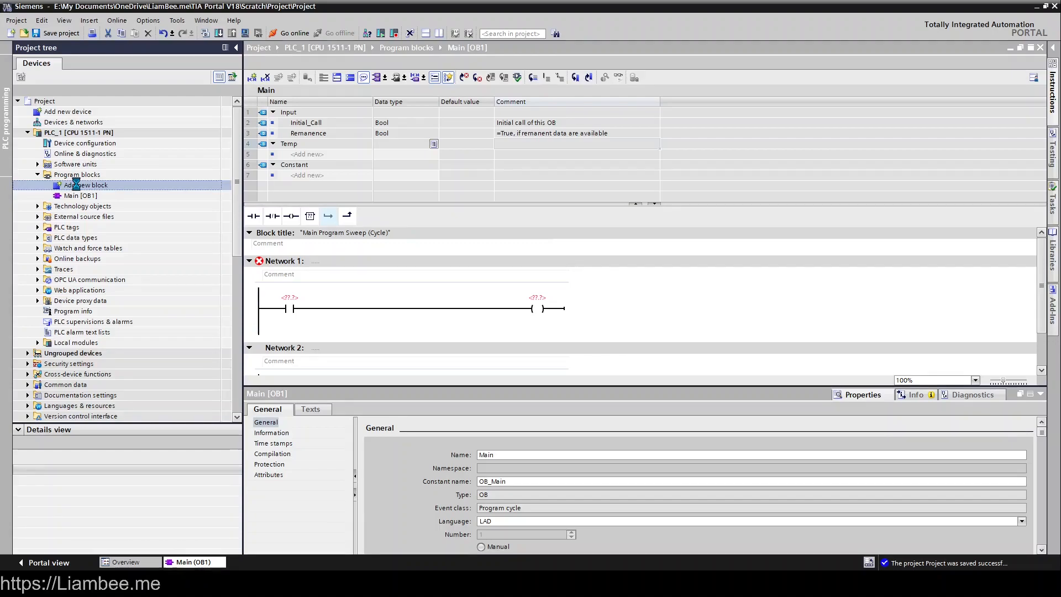
# Begin a new organization block Main_1 and view the Program cycle type description.
pyautogui.doubleClick(86, 185)
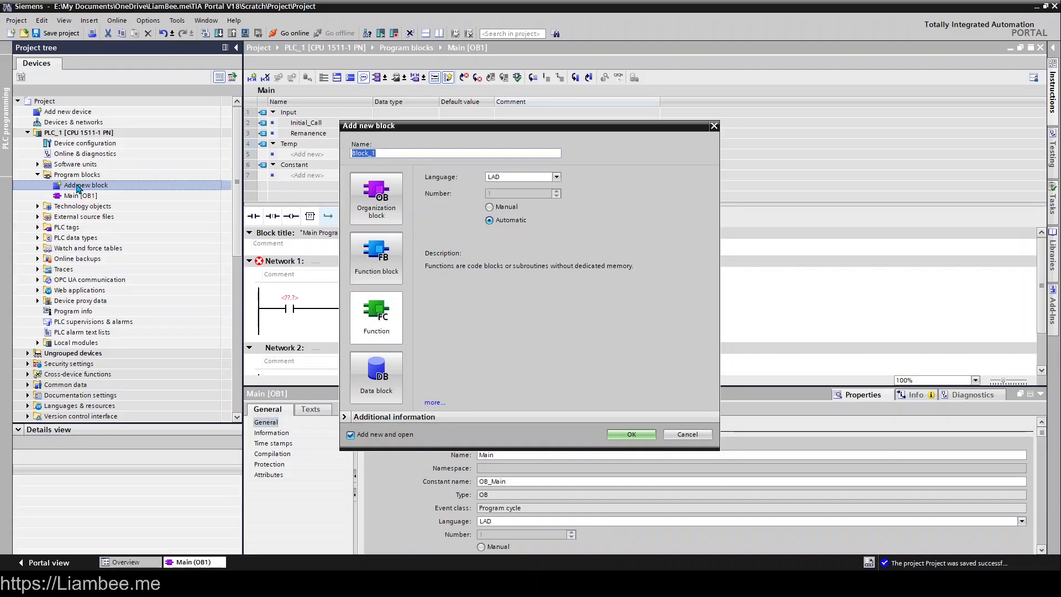
pyautogui.click(376, 197)
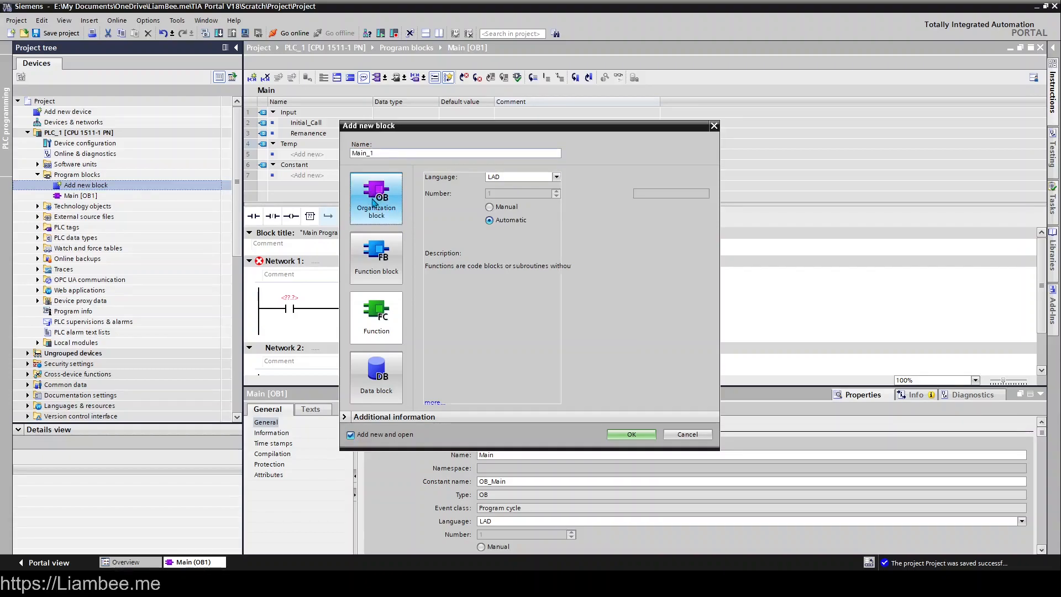
pyautogui.click(375, 196)
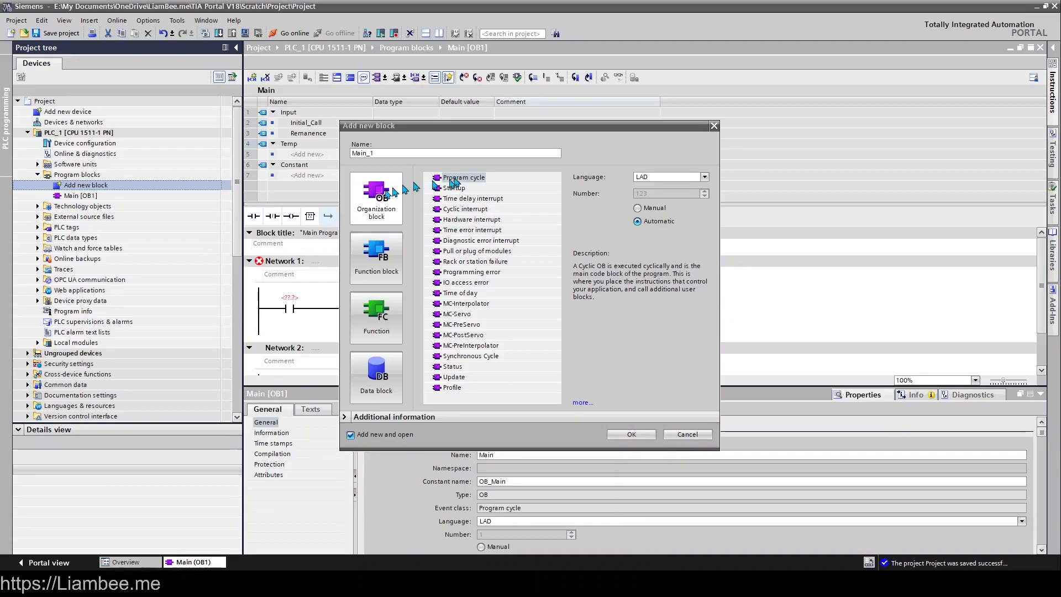
pyautogui.moveTo(374, 200)
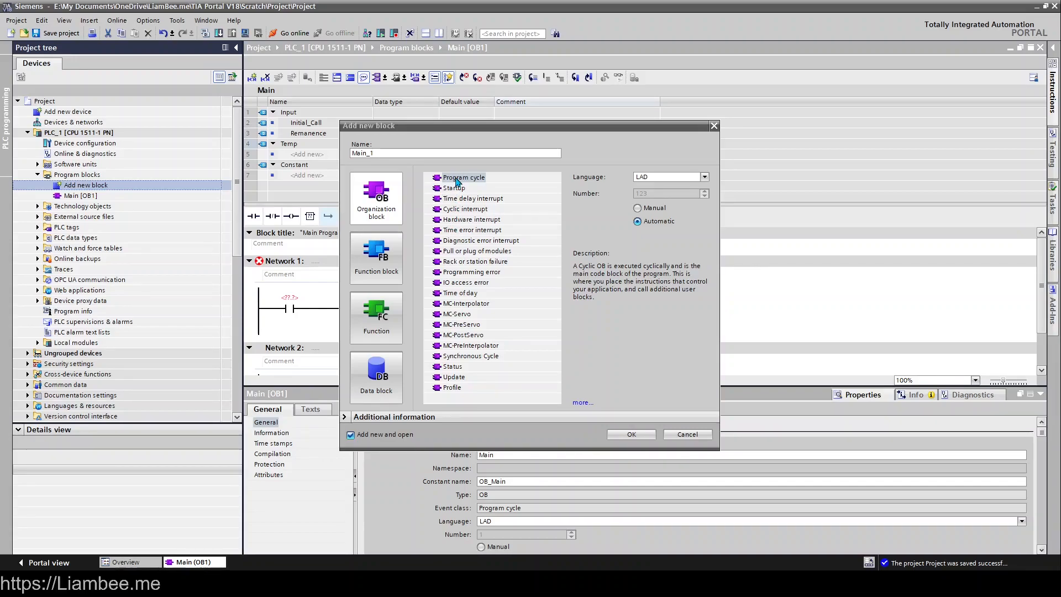
pyautogui.click(463, 177)
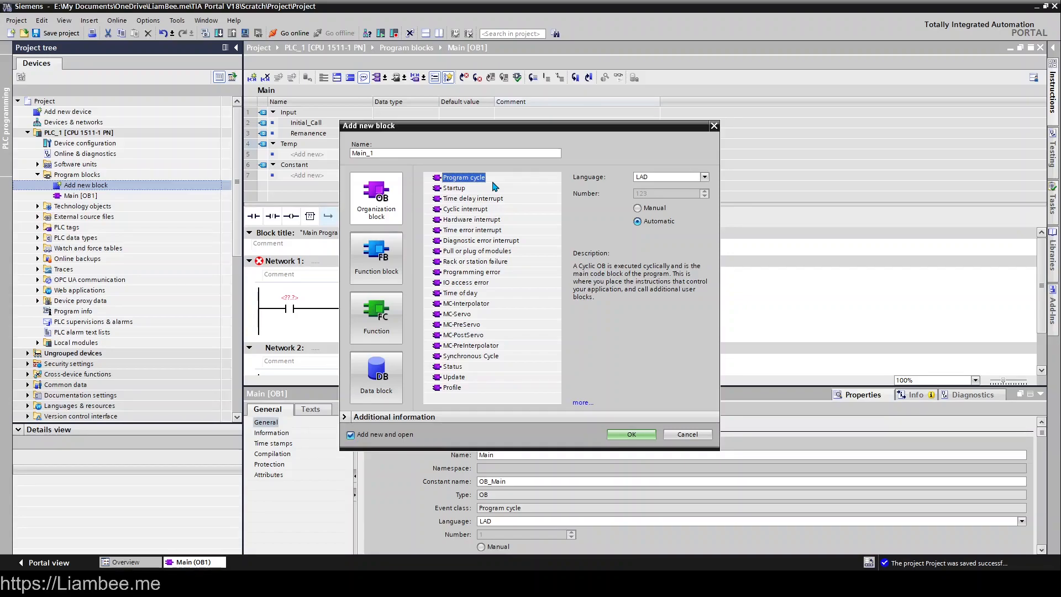
pyautogui.moveTo(462, 191)
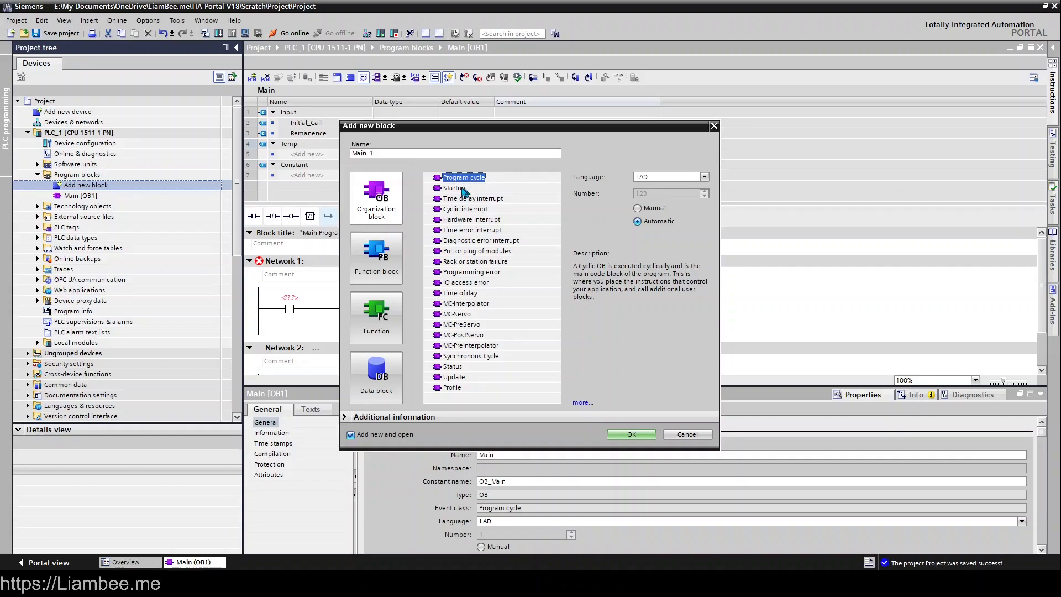
# Step through Startup, Time delay, Cyclic, Hardware, Time error and Diagnostic error interrupt descriptions.
pyautogui.click(454, 188)
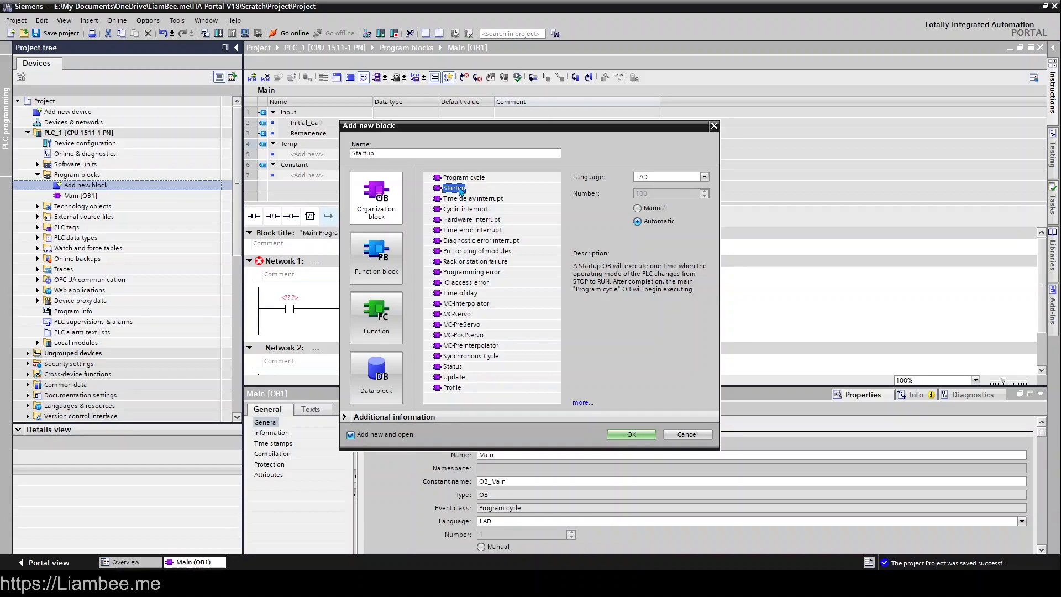
pyautogui.click(471, 198)
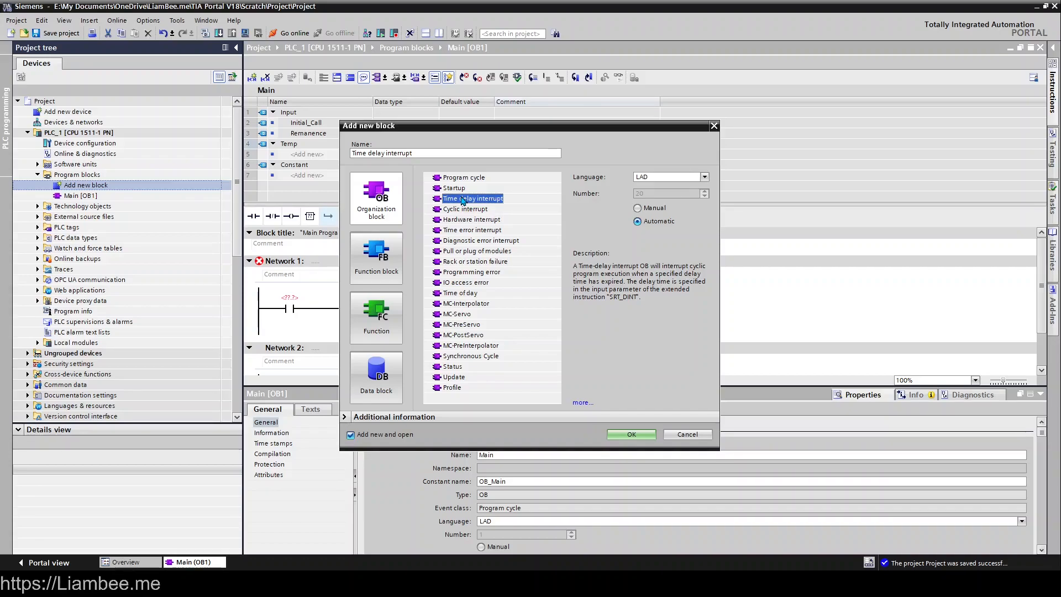
pyautogui.click(465, 209)
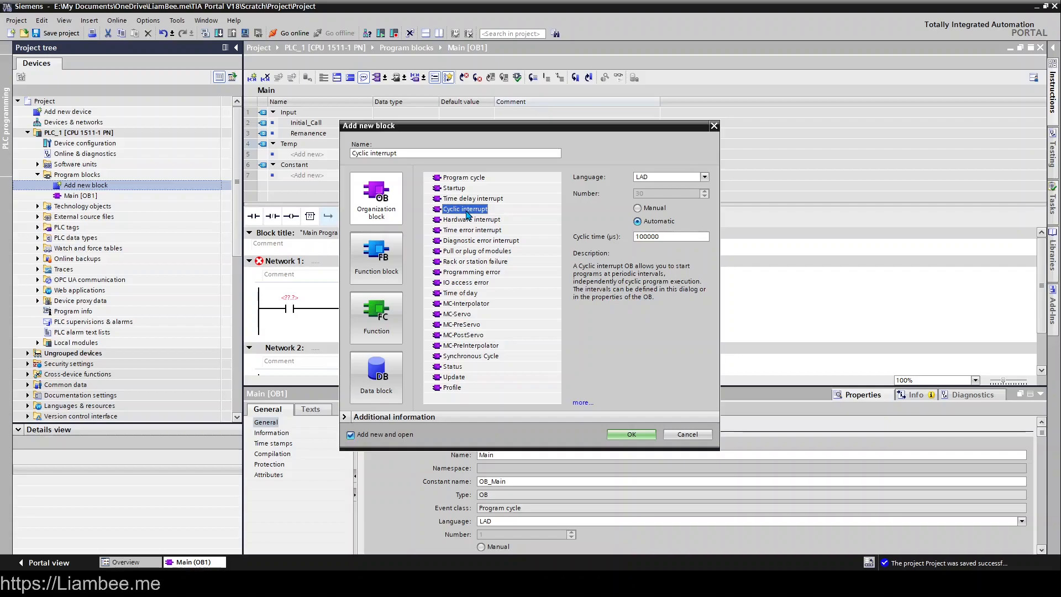
pyautogui.click(472, 218)
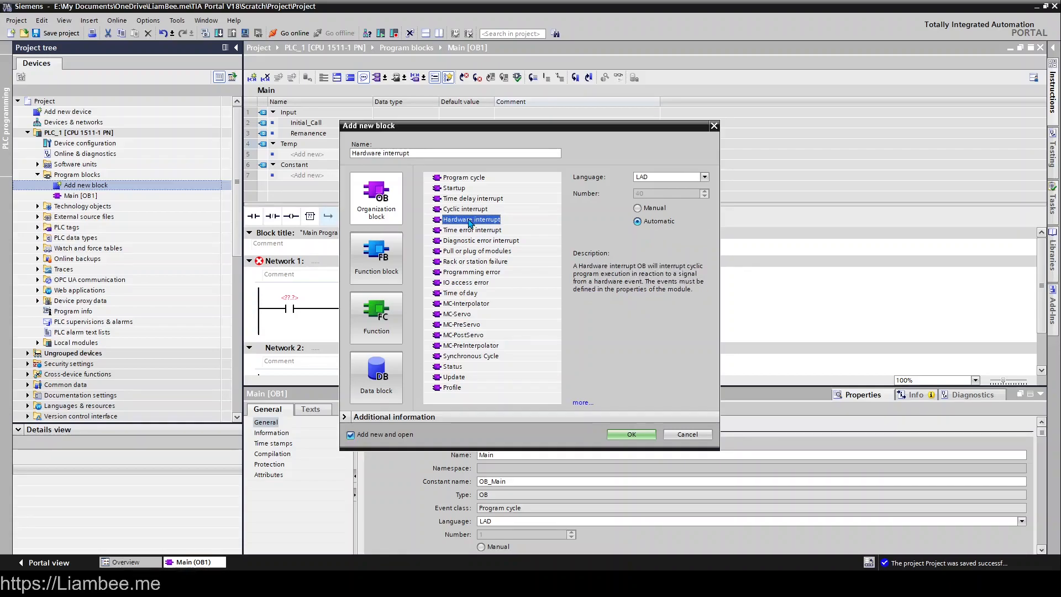
pyautogui.moveTo(534, 220)
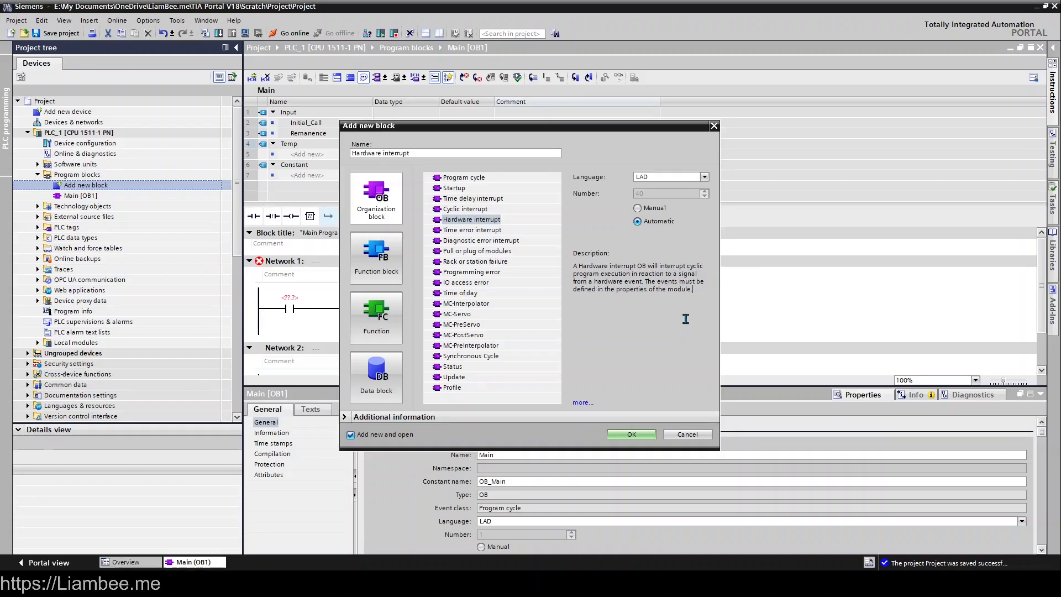
pyautogui.click(471, 229)
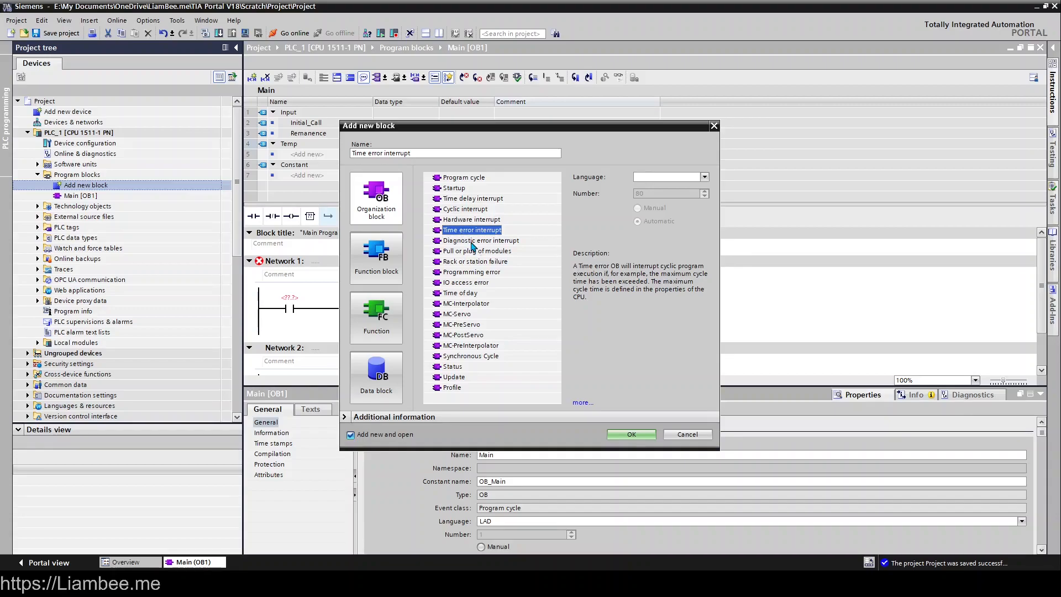
pyautogui.click(480, 240)
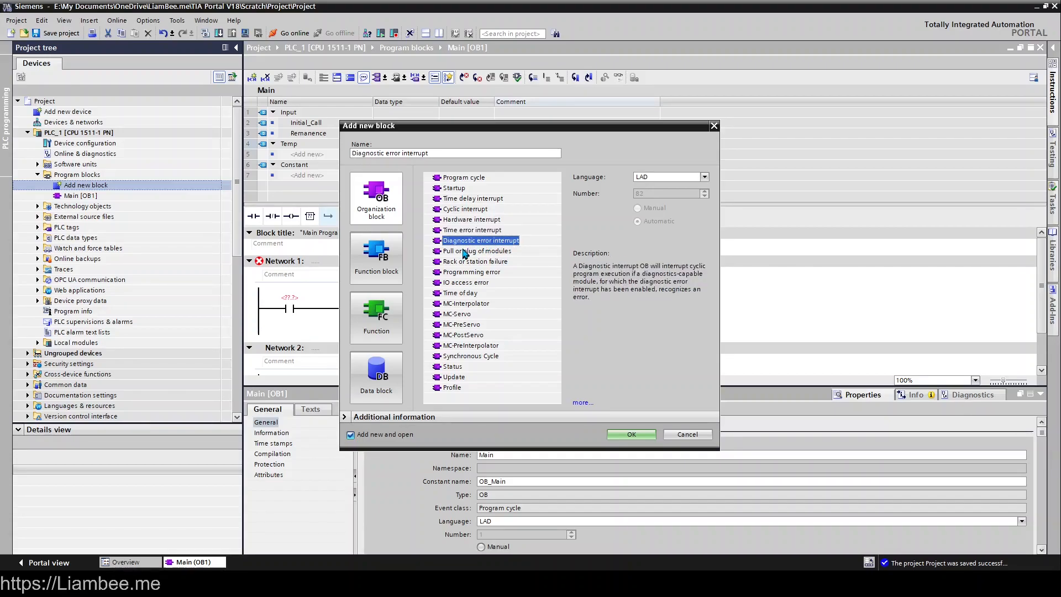
pyautogui.moveTo(463, 254)
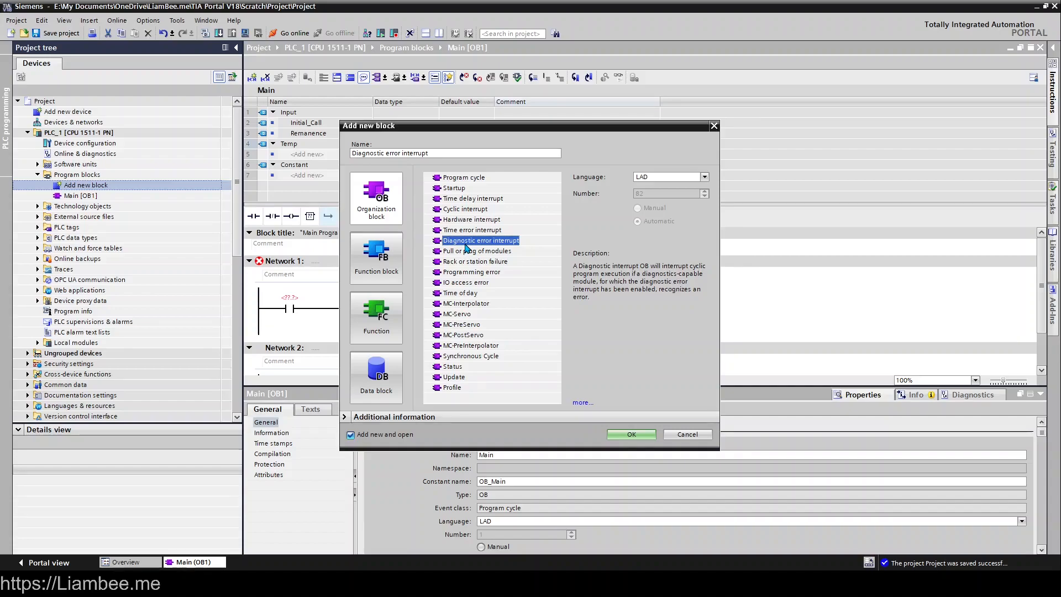
pyautogui.moveTo(471, 277)
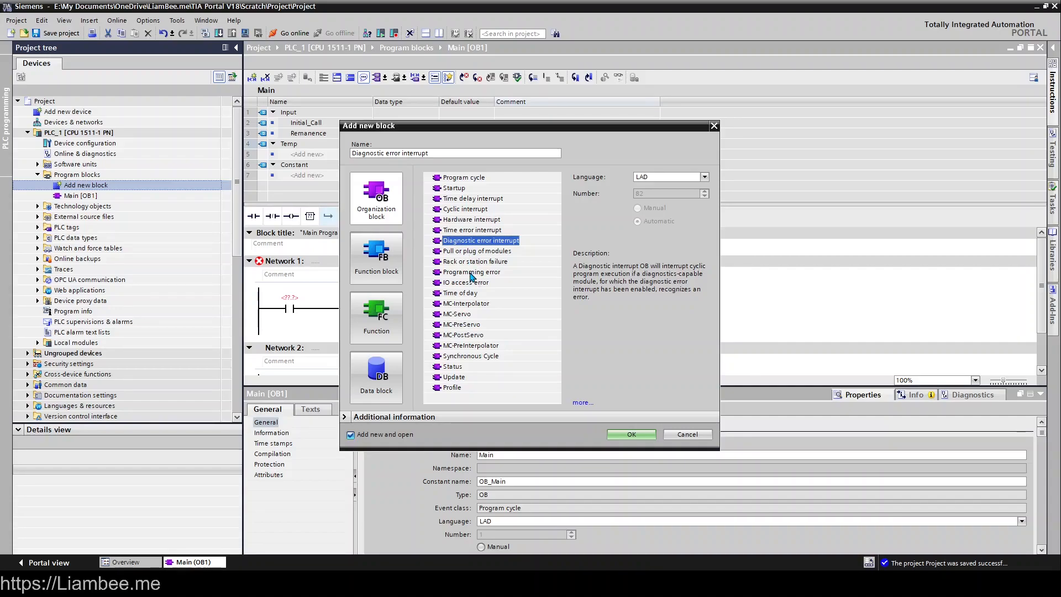
# Step through Programming error, IO access error, MC-Interpolator, MC-Servo, Status and Update descriptions.
pyautogui.click(471, 272)
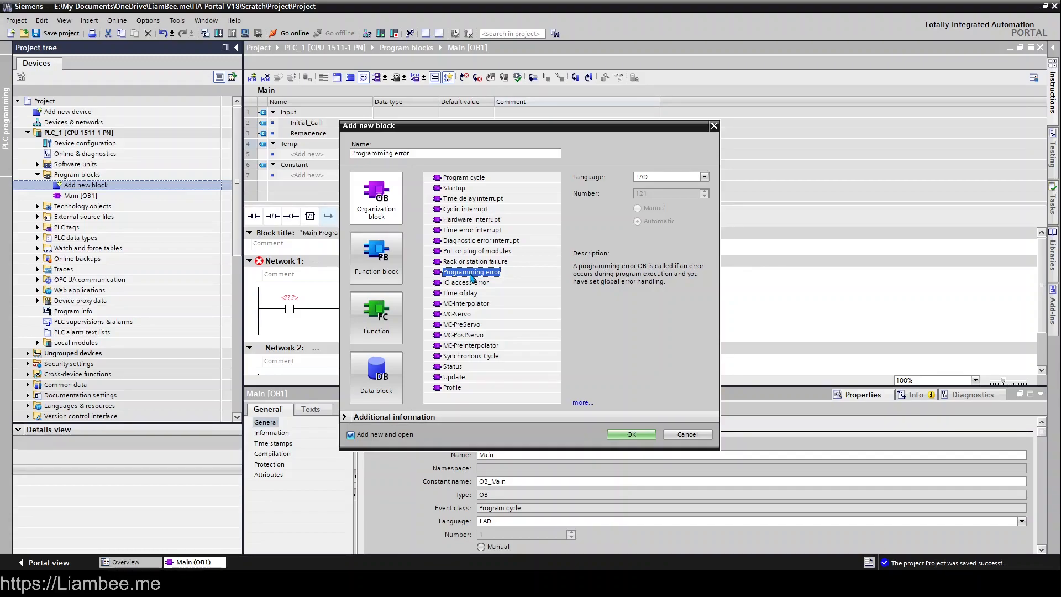
pyautogui.click(465, 282)
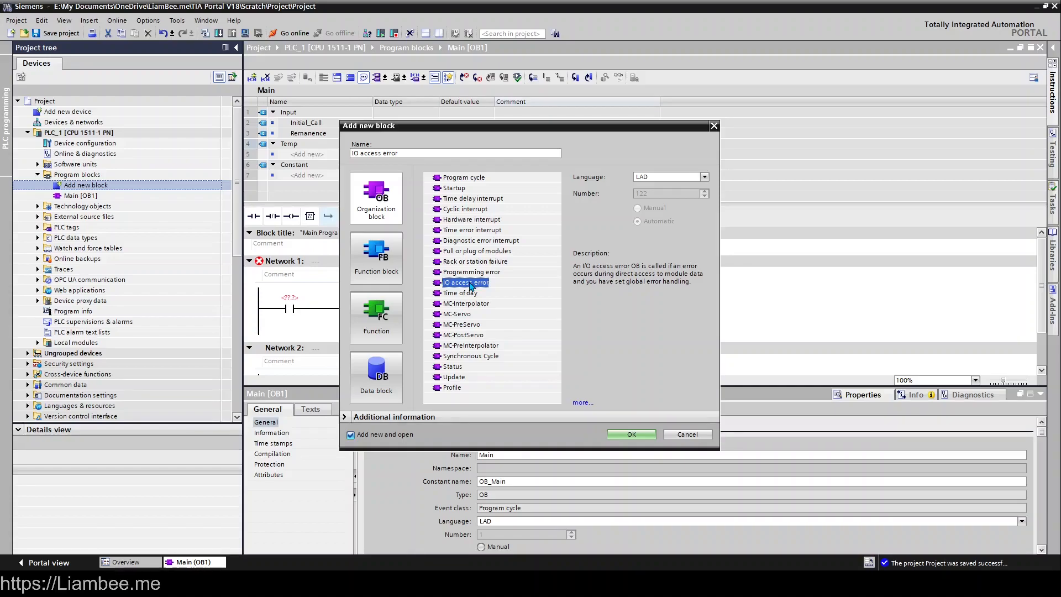
pyautogui.moveTo(535, 296)
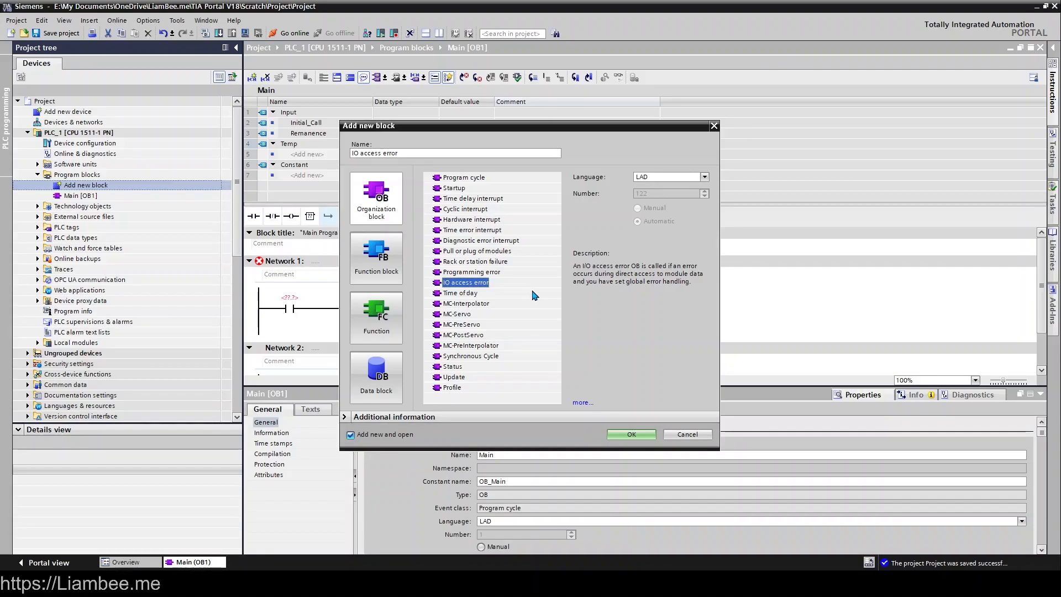
pyautogui.click(465, 303)
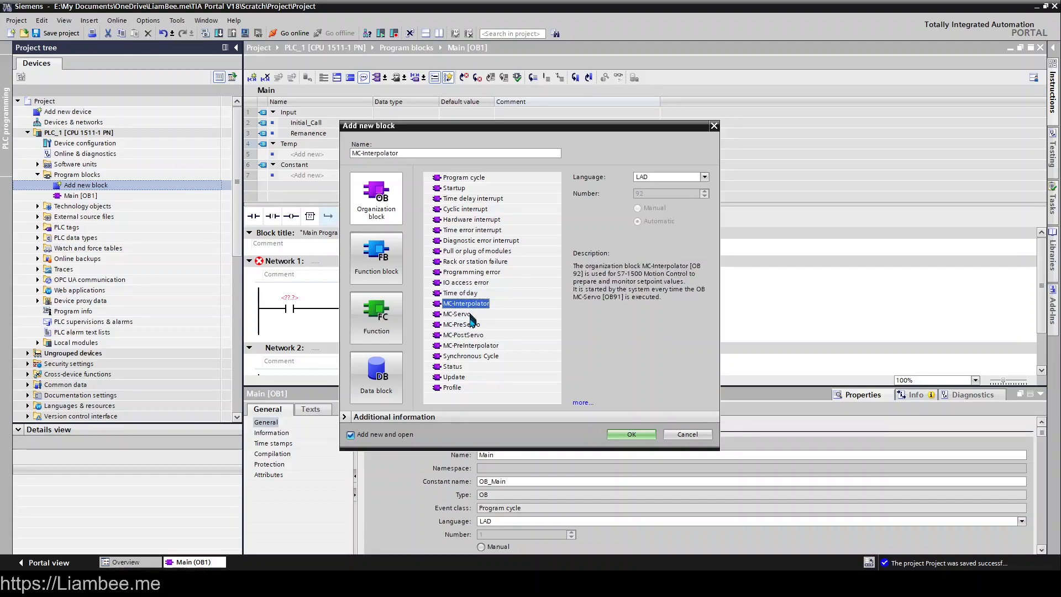
pyautogui.click(456, 314)
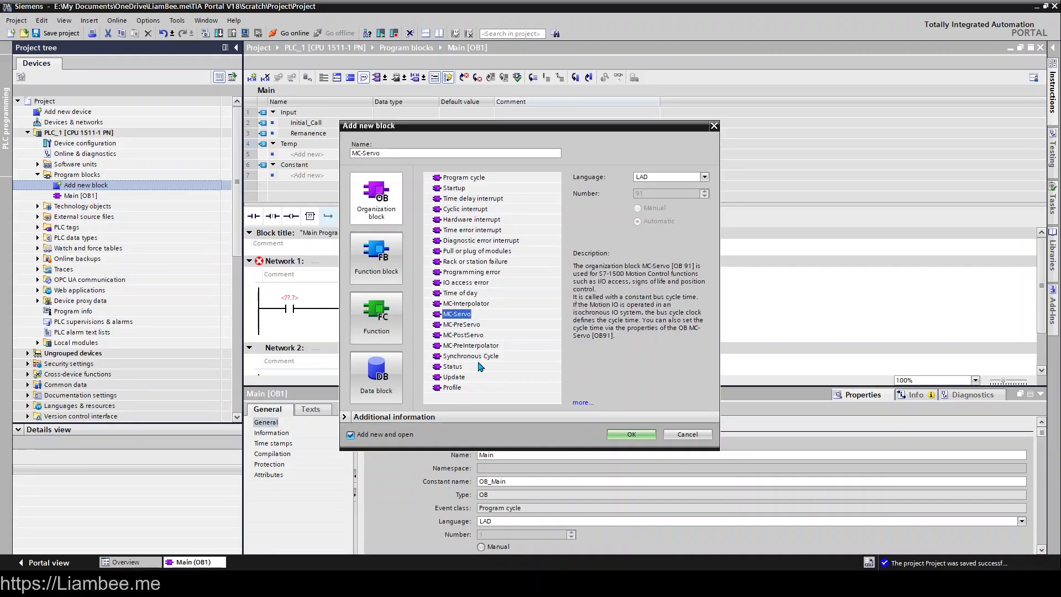
pyautogui.click(452, 366)
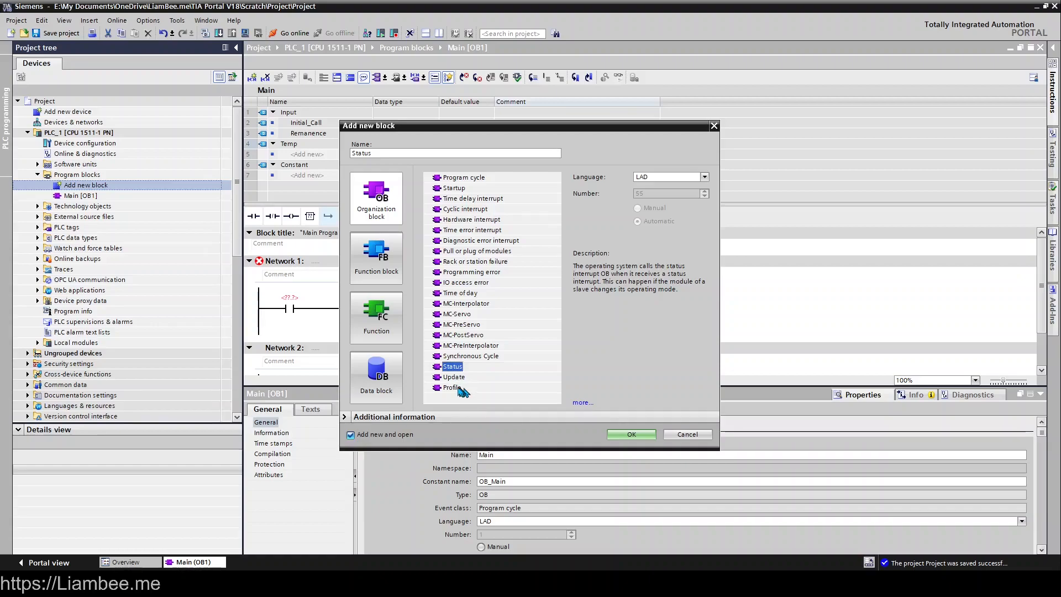
pyautogui.click(453, 375)
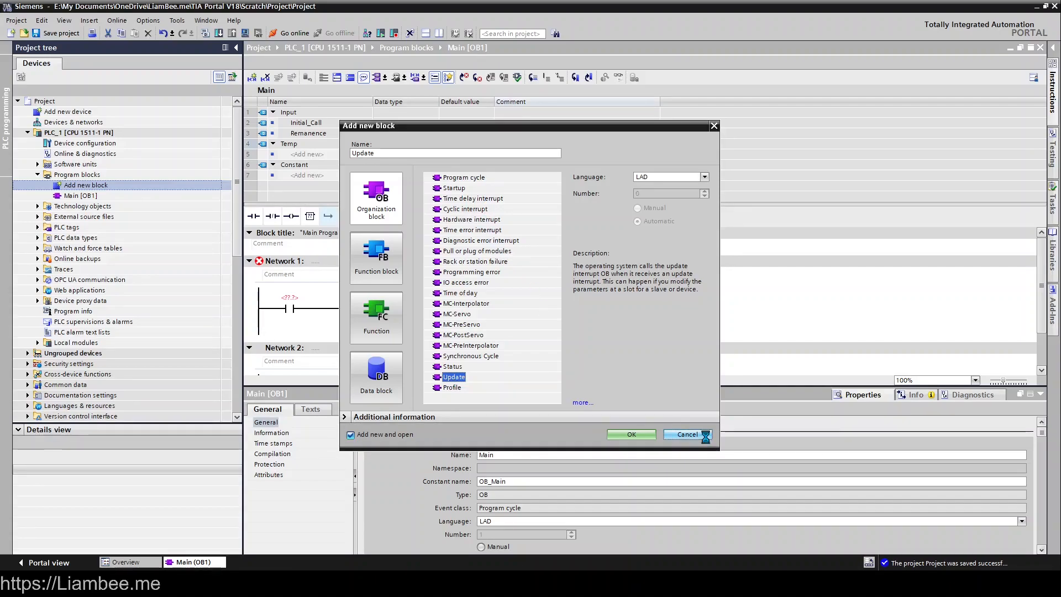
# Cancel the new block and bring up the Main [OB1] properties General page.
pyautogui.click(685, 434)
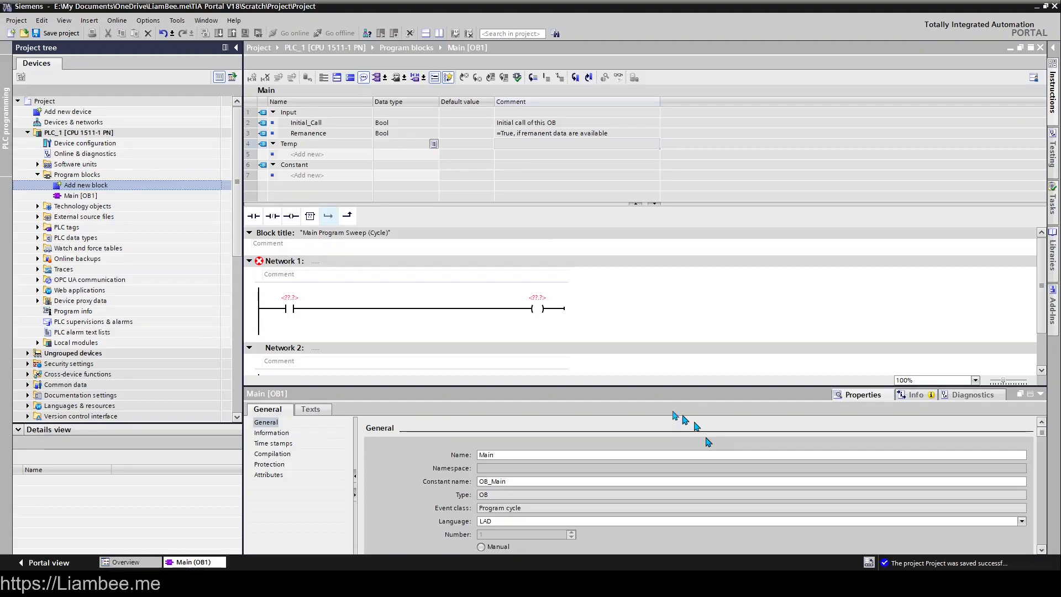
pyautogui.moveTo(674, 375)
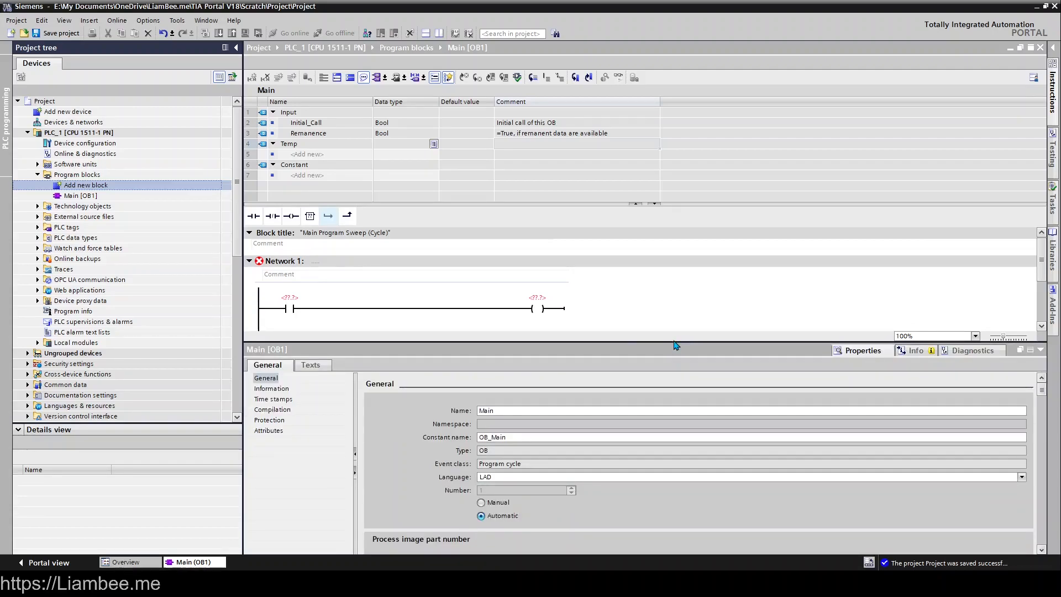
pyautogui.moveTo(331, 438)
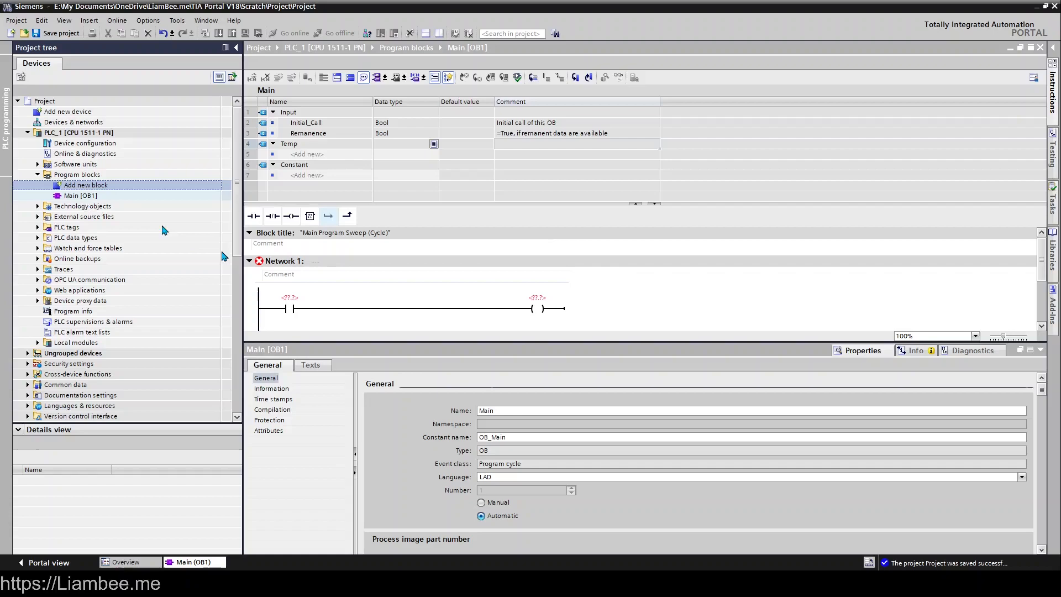
pyautogui.click(79, 195)
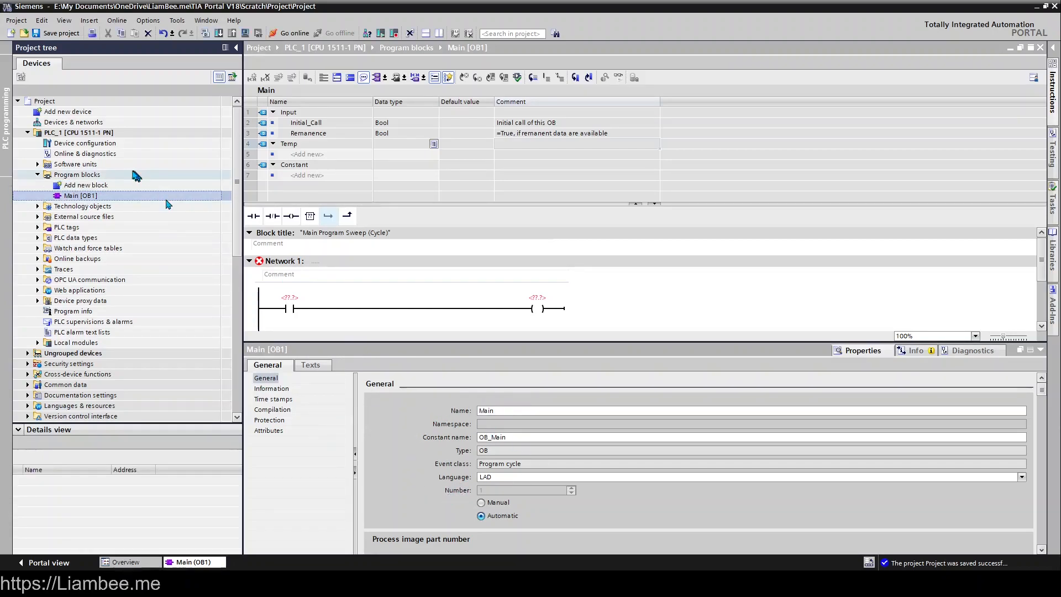
pyautogui.rightClick(80, 195)
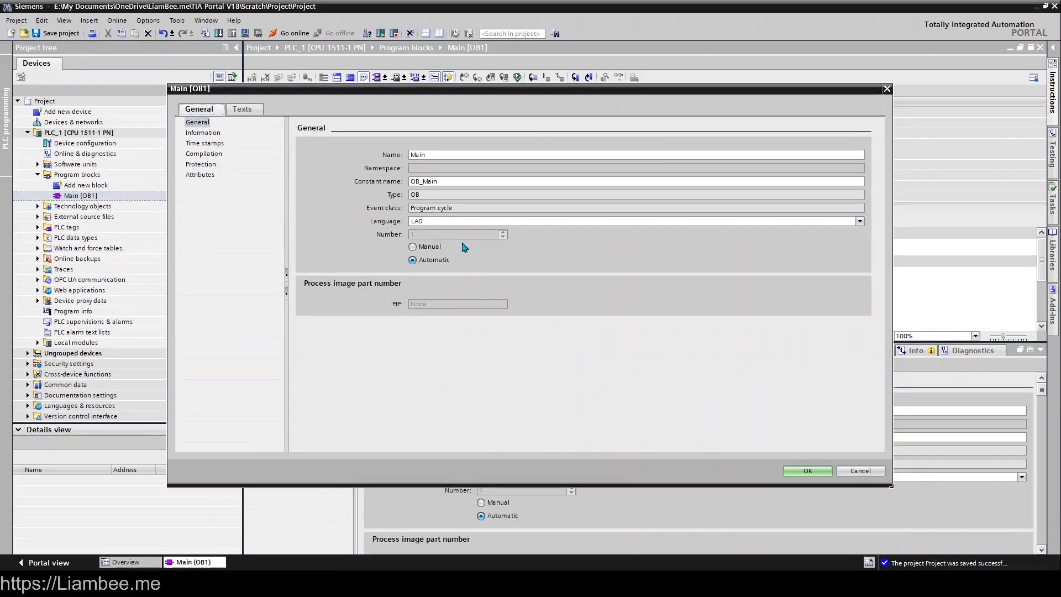
pyautogui.moveTo(567, 277)
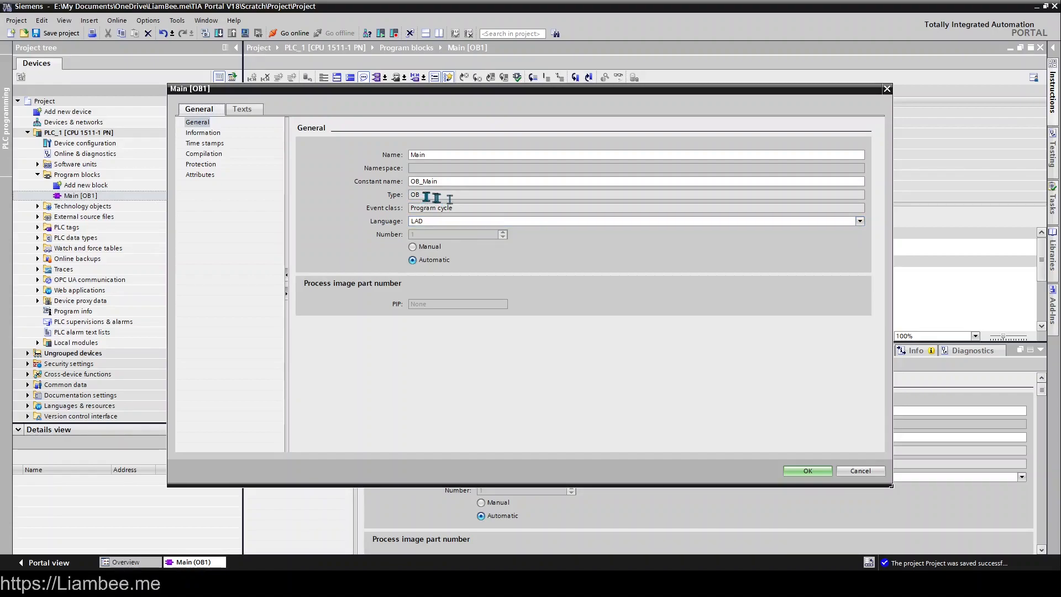
pyautogui.doubleClick(431, 207)
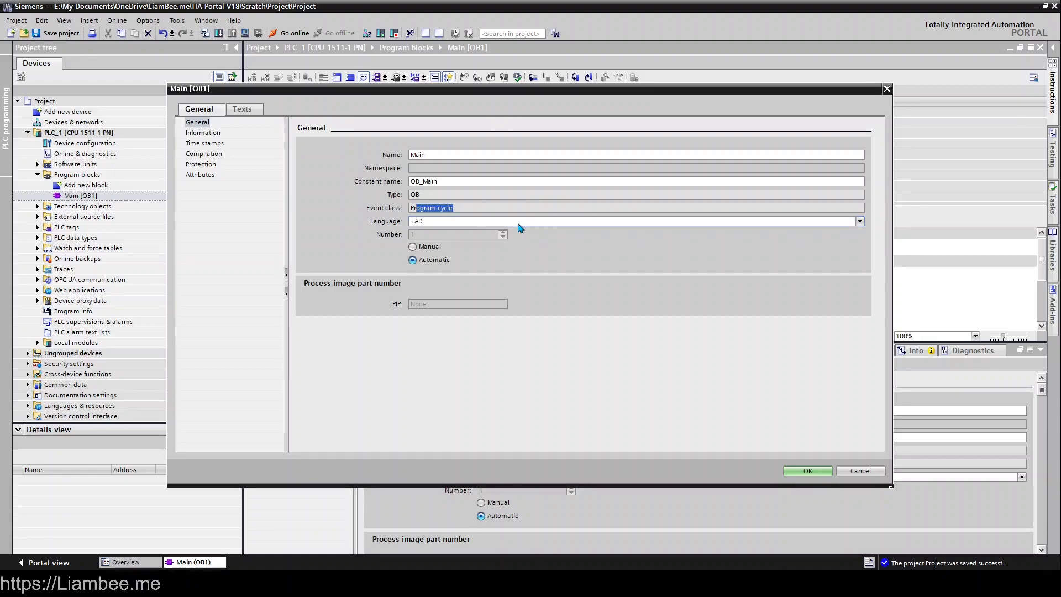
# Keep LAD as language and automatic numbering, then move to the Information page.
pyautogui.click(858, 221)
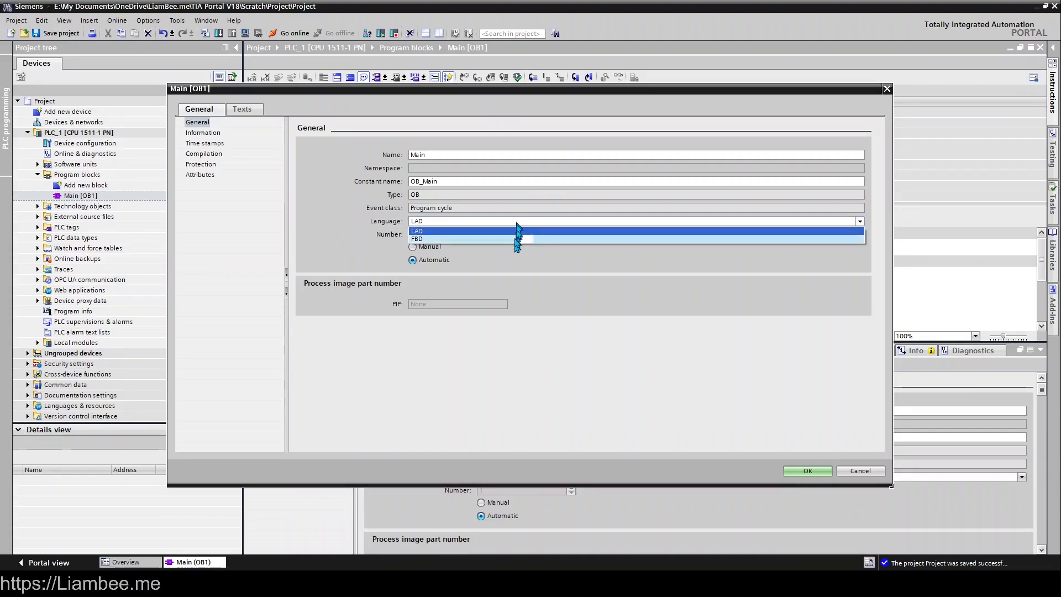
pyautogui.click(416, 231)
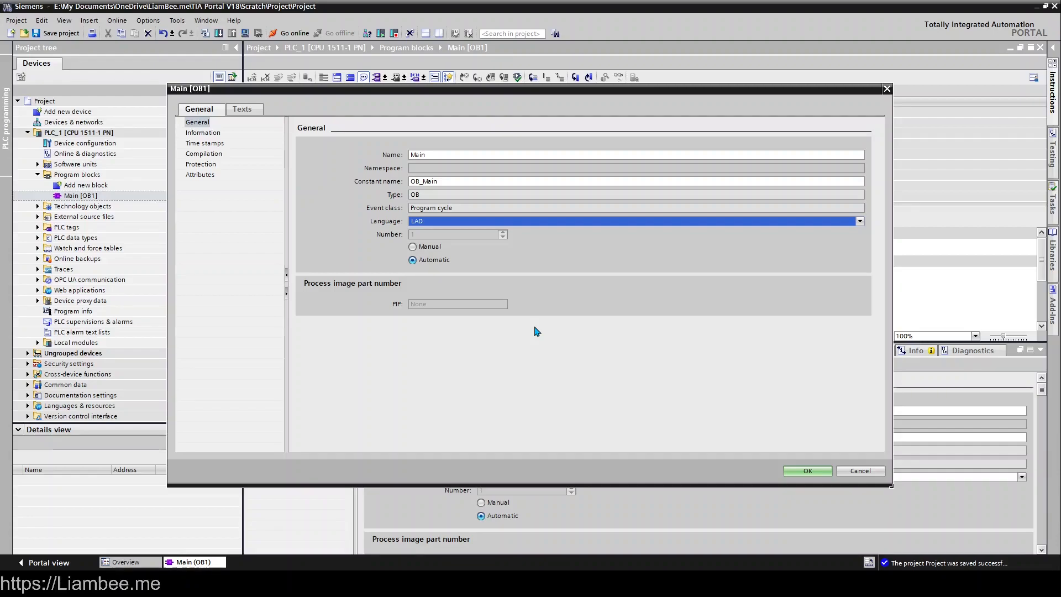
pyautogui.moveTo(466, 247)
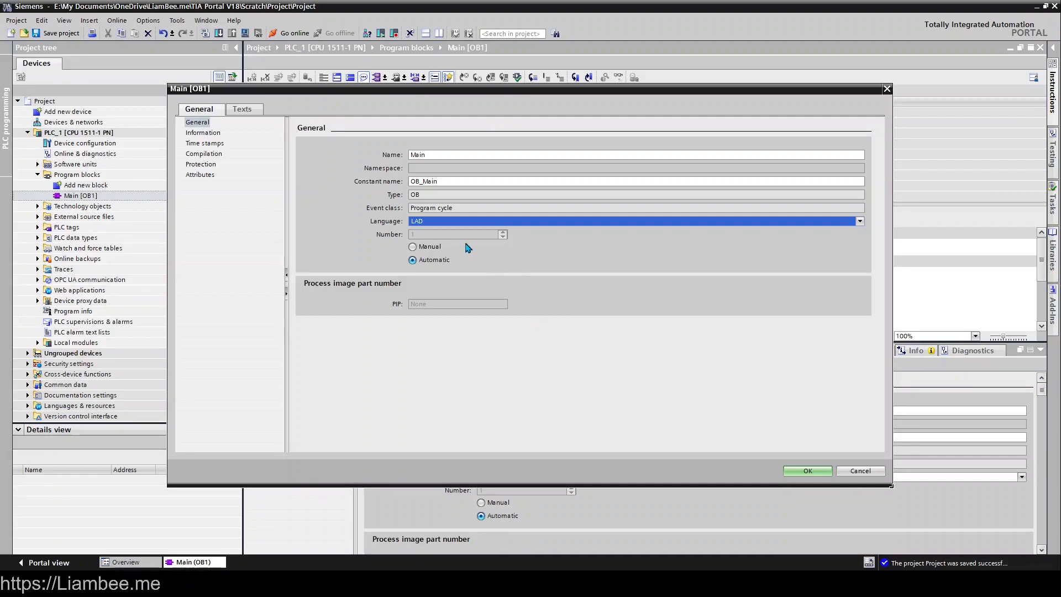
pyautogui.moveTo(425, 247)
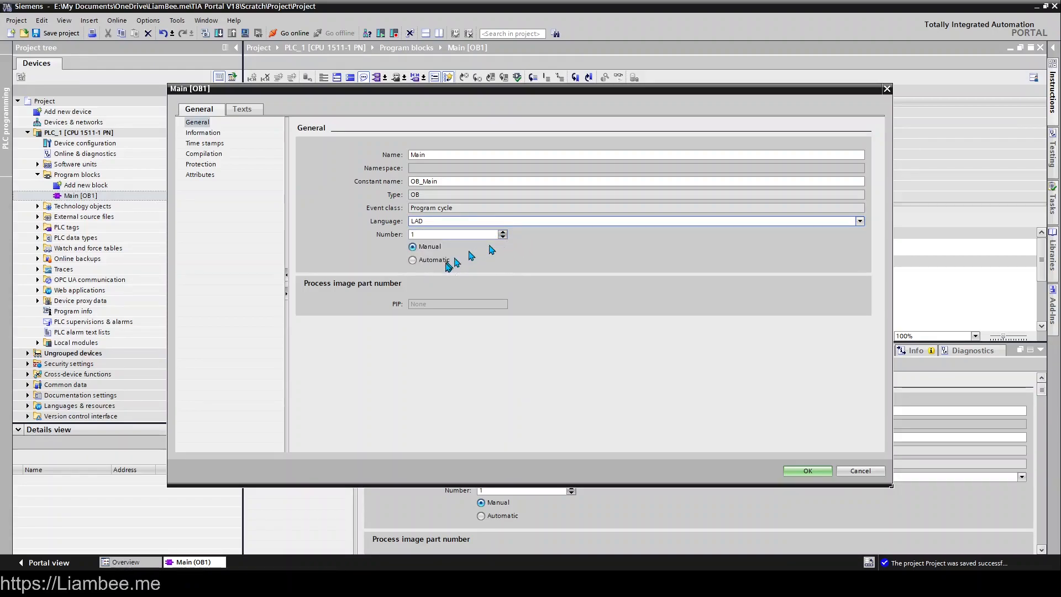
pyautogui.click(412, 260)
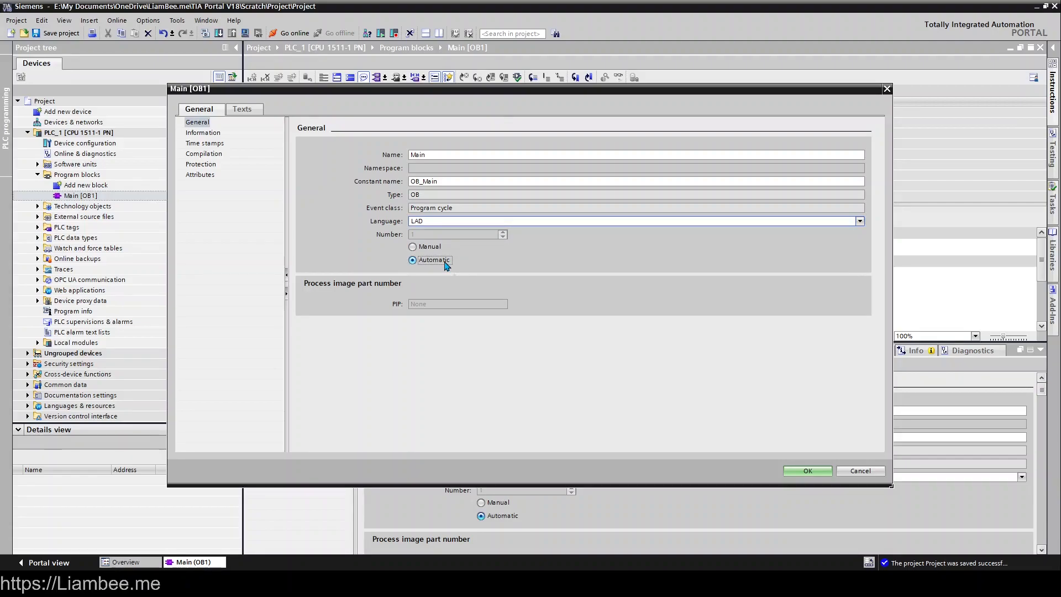
pyautogui.click(203, 132)
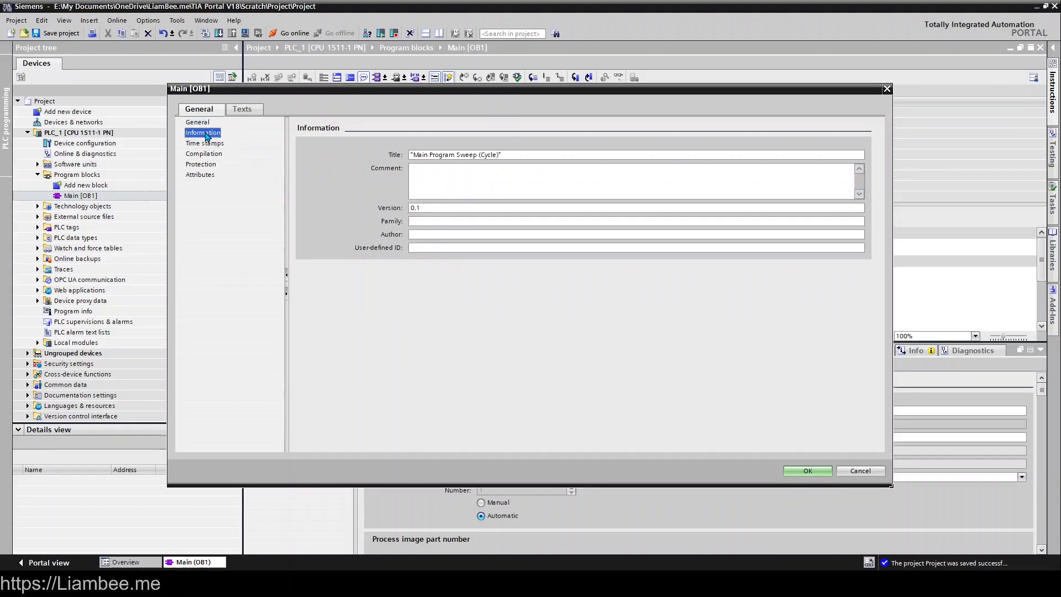
# Check the User-defined ID field and show the Time stamps page of Main [OB1].
pyautogui.click(637, 221)
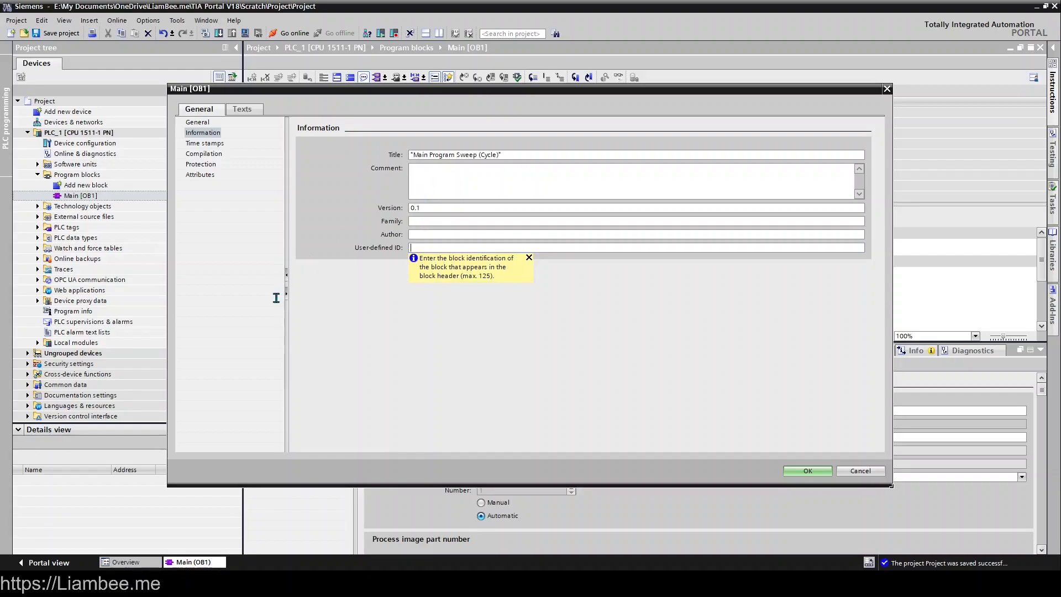
pyautogui.click(204, 142)
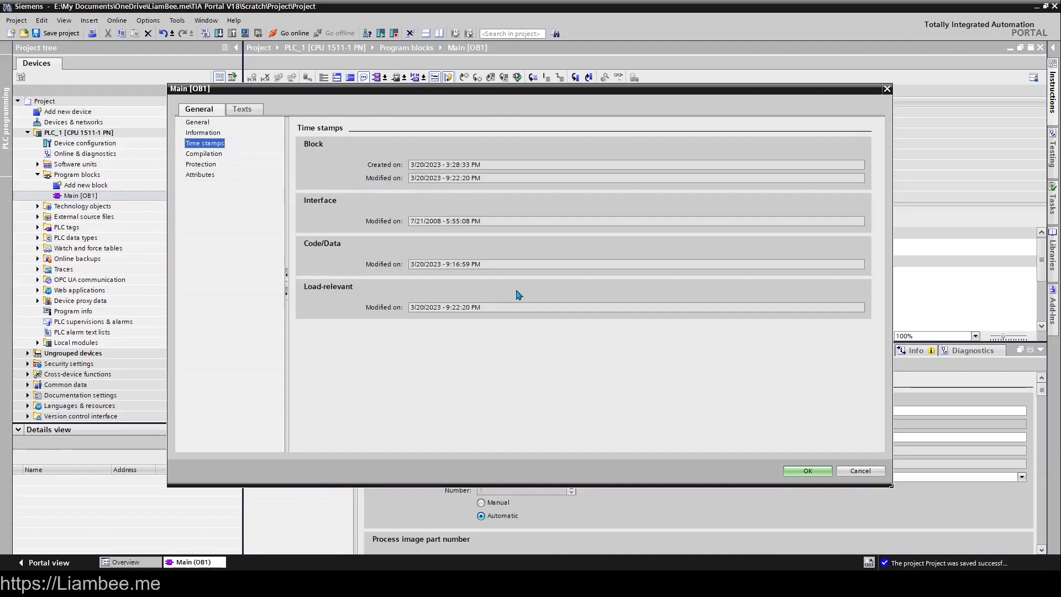
pyautogui.moveTo(384, 184)
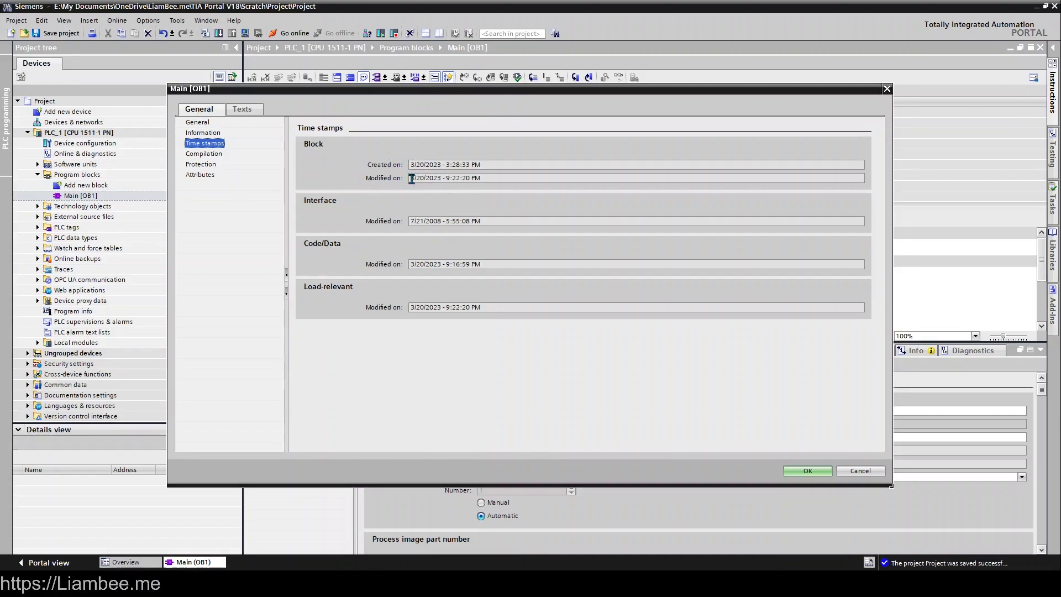
pyautogui.moveTo(335, 264)
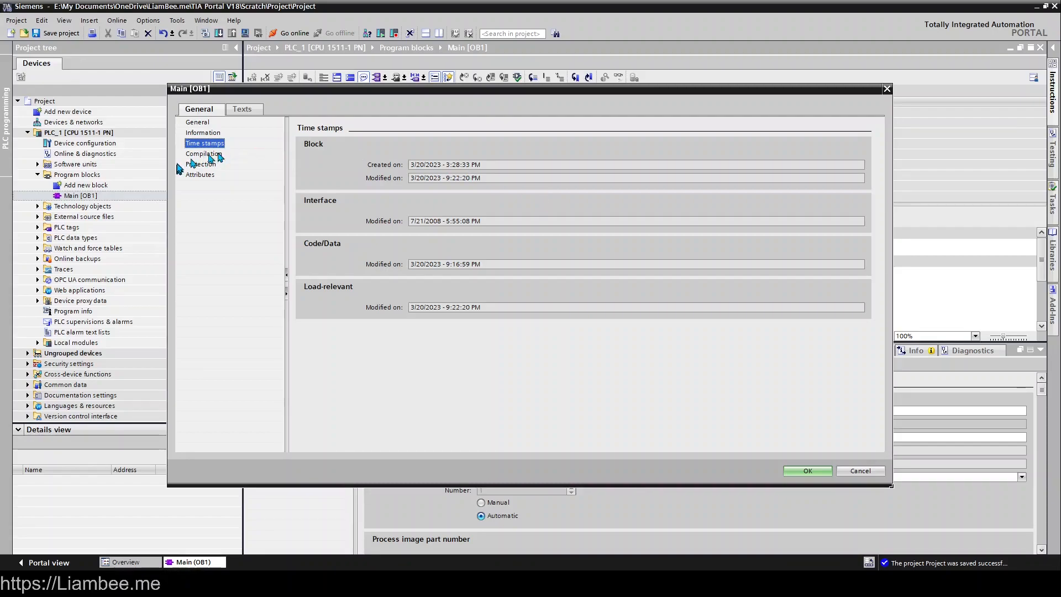
# Review the Compilation status and simulation option, then show the Protection page.
pyautogui.click(203, 154)
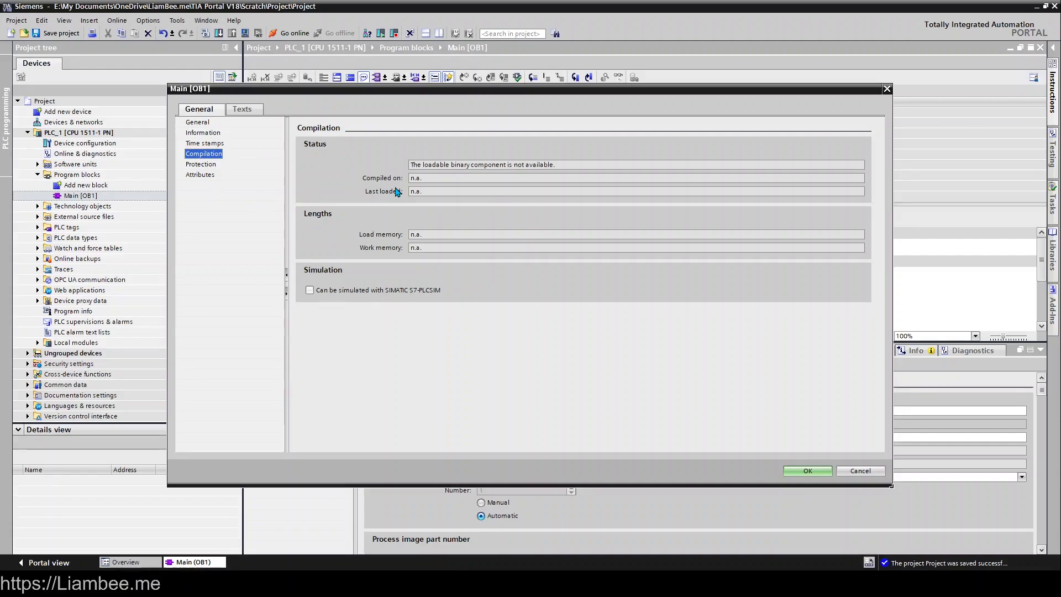
pyautogui.moveTo(398, 191)
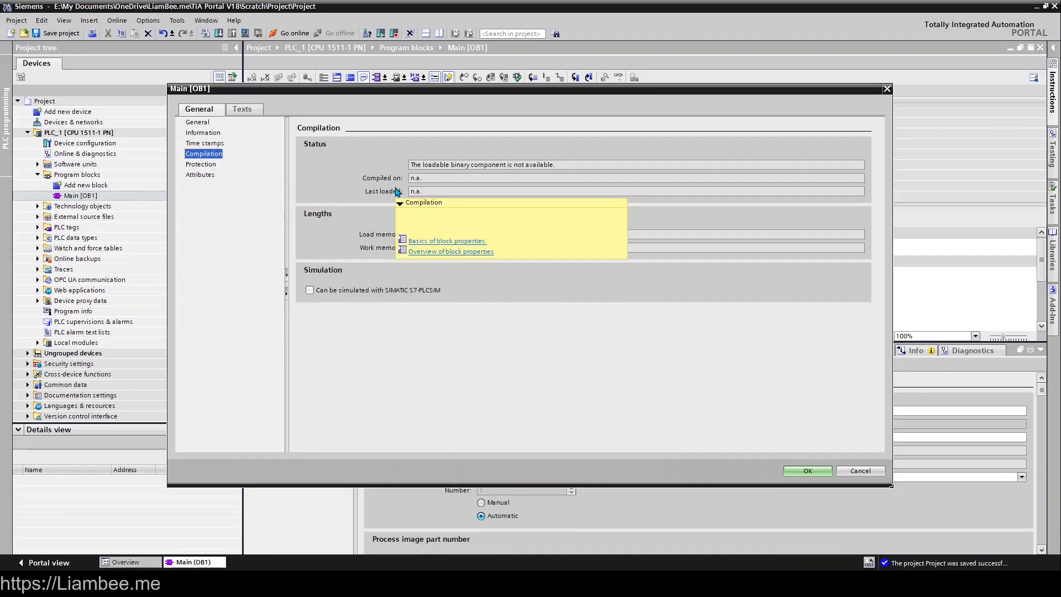
pyautogui.moveTo(366, 292)
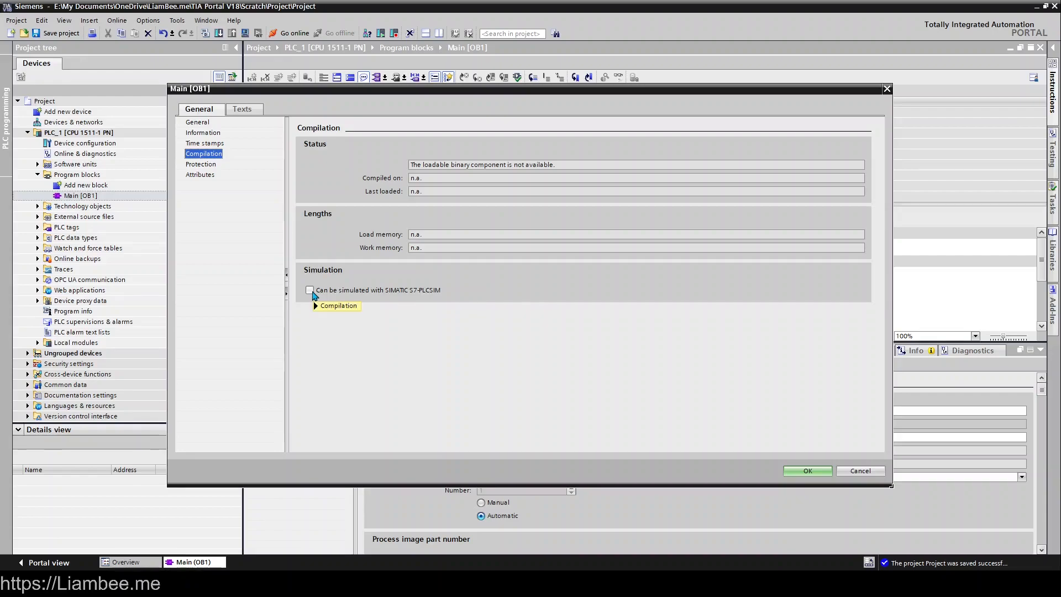
pyautogui.click(337, 305)
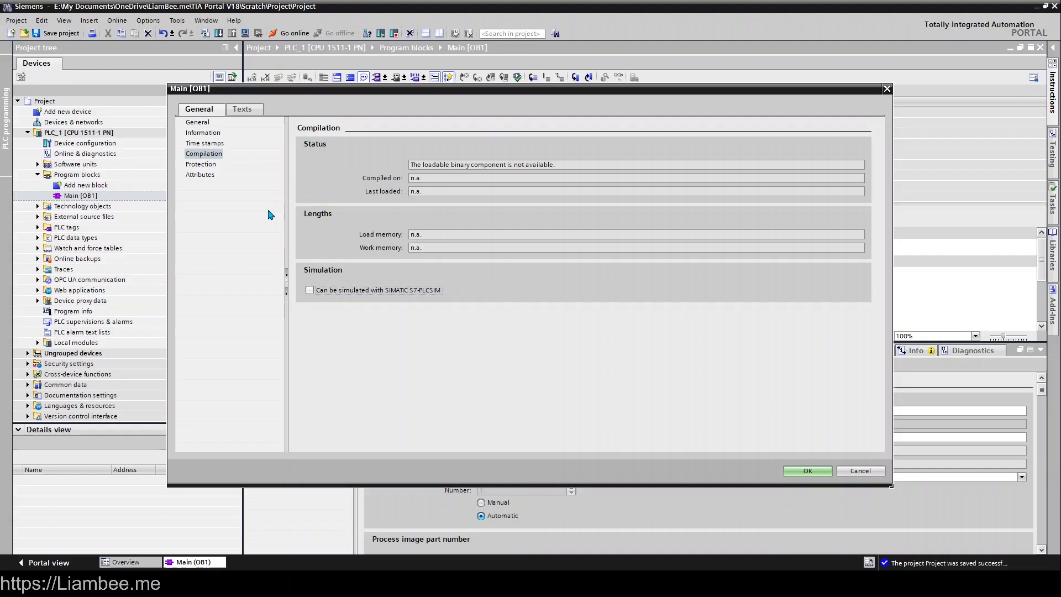
pyautogui.click(200, 163)
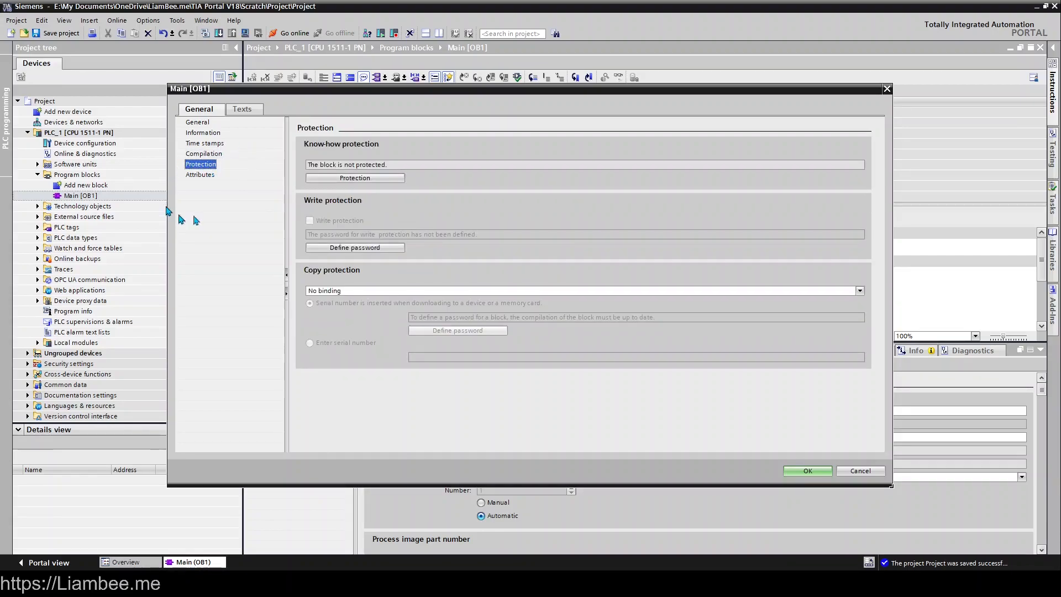
pyautogui.moveTo(441, 204)
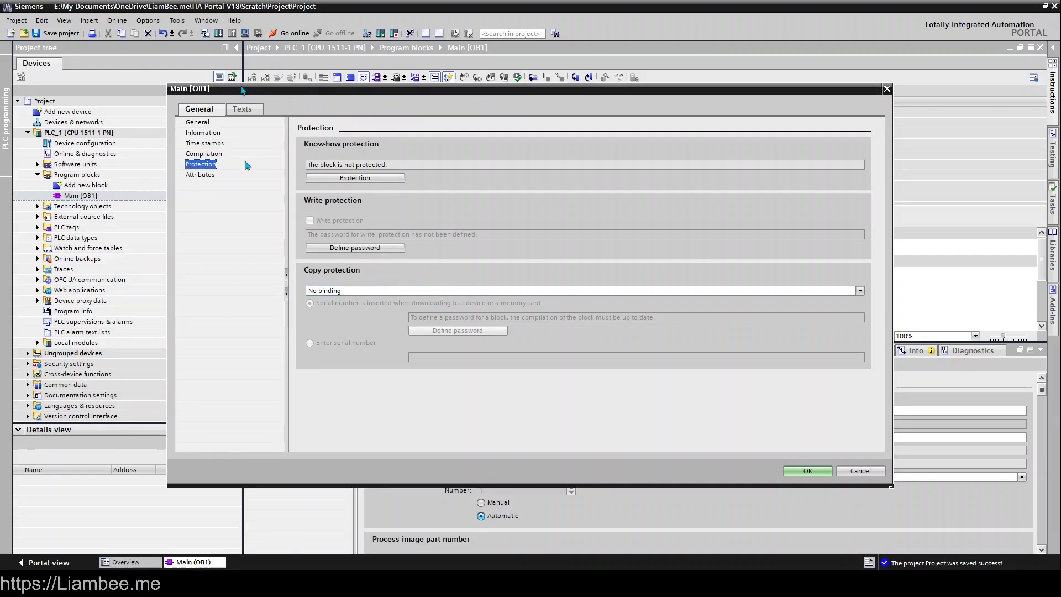
pyautogui.moveTo(488, 239)
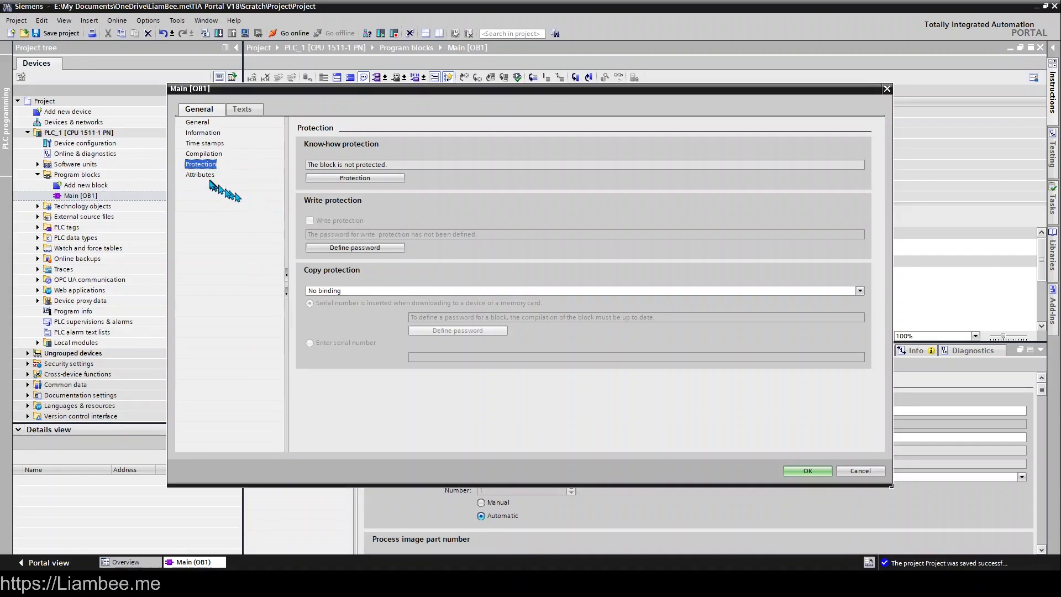
# Show the Attributes page with Optimized block access enabled and priority 1.
pyautogui.click(200, 174)
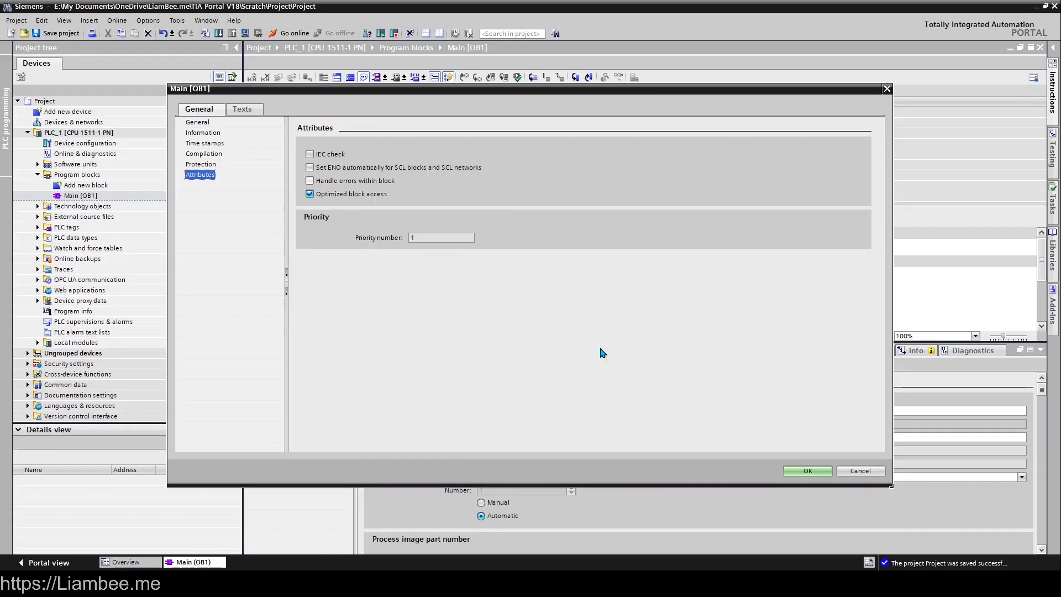
pyautogui.moveTo(328, 209)
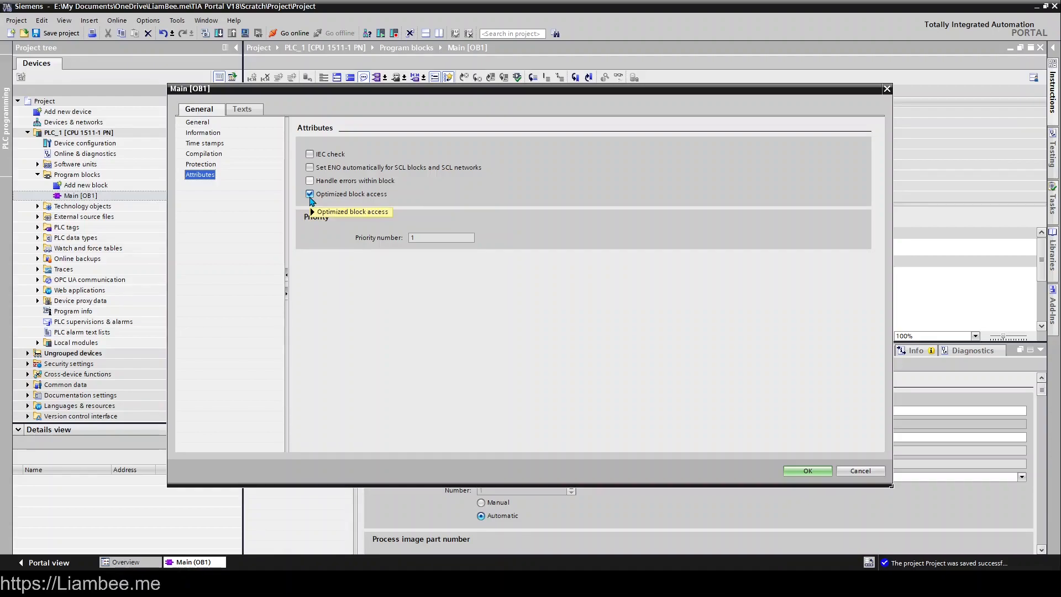
# Uncheck Optimized block access, confirm the change and close the properties with OK.
pyautogui.click(314, 212)
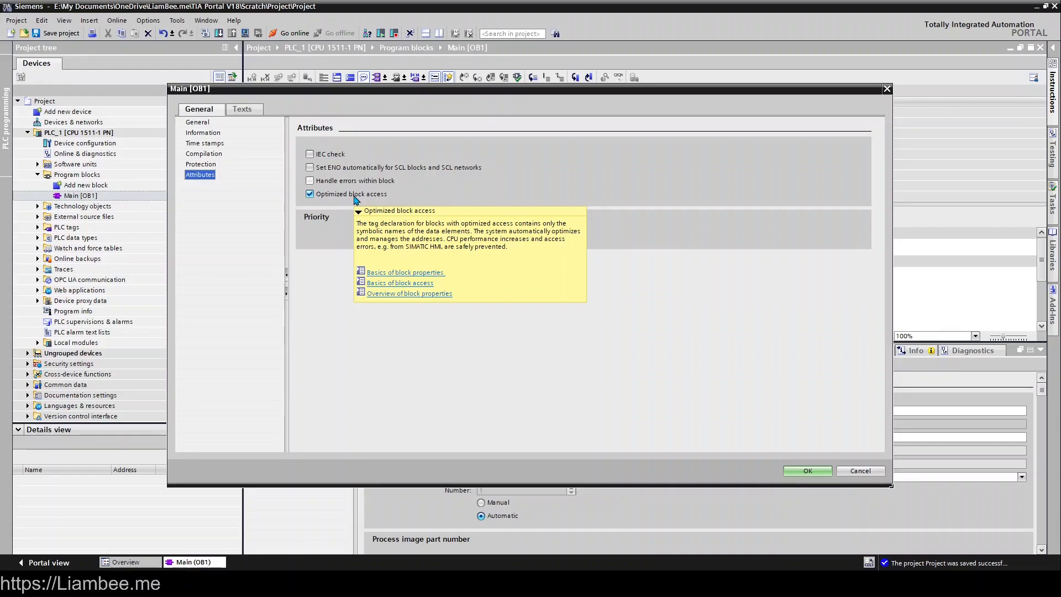
pyautogui.click(309, 194)
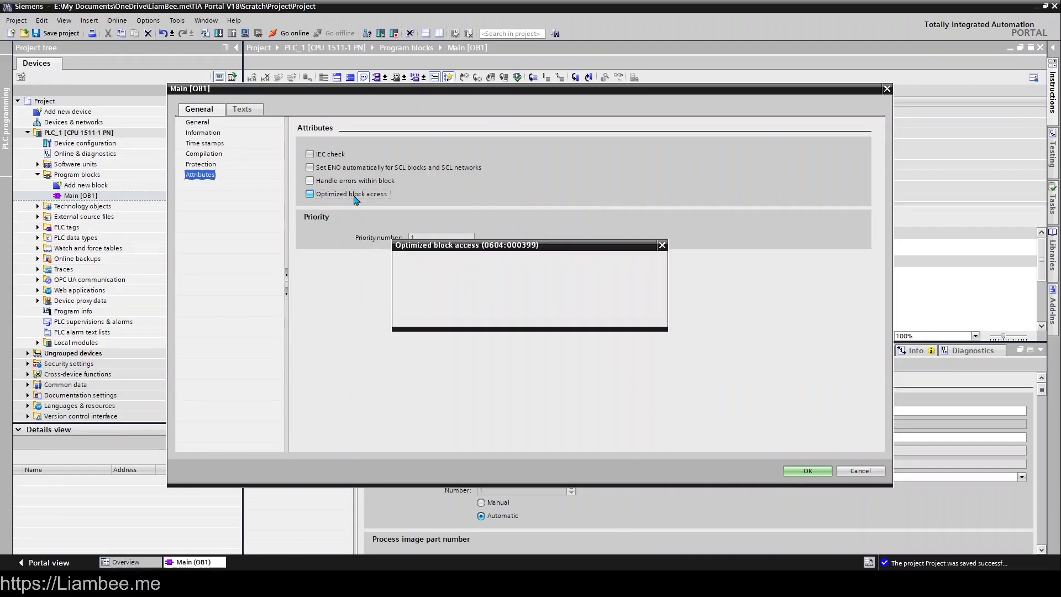
pyautogui.click(309, 193)
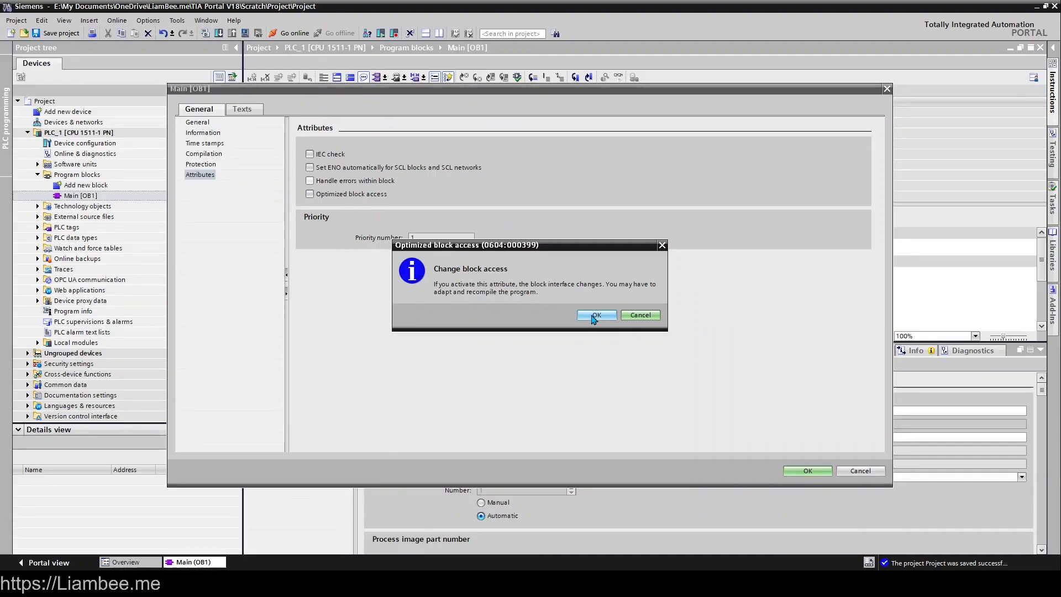
pyautogui.click(596, 314)
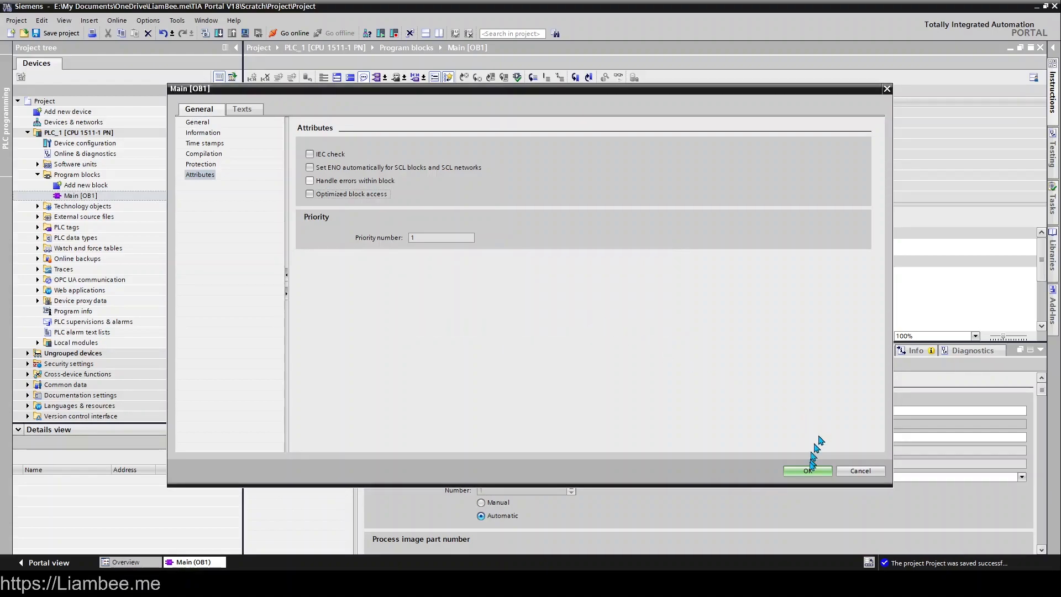
pyautogui.click(807, 471)
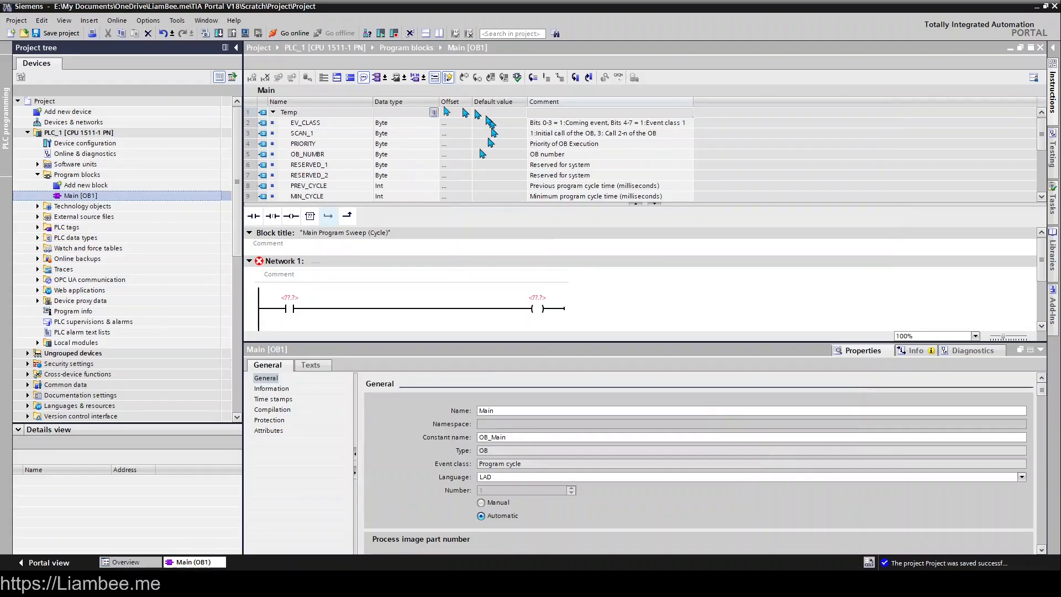
pyautogui.moveTo(622, 180)
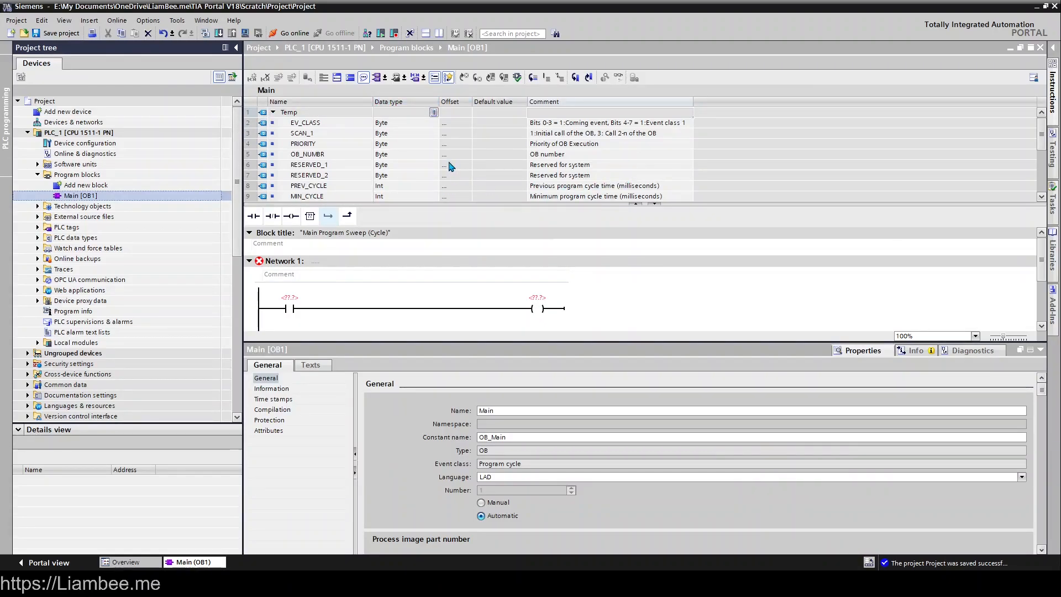
# Select the RESERVED_2 temp tag in the Main interface to show its properties.
pyautogui.click(308, 176)
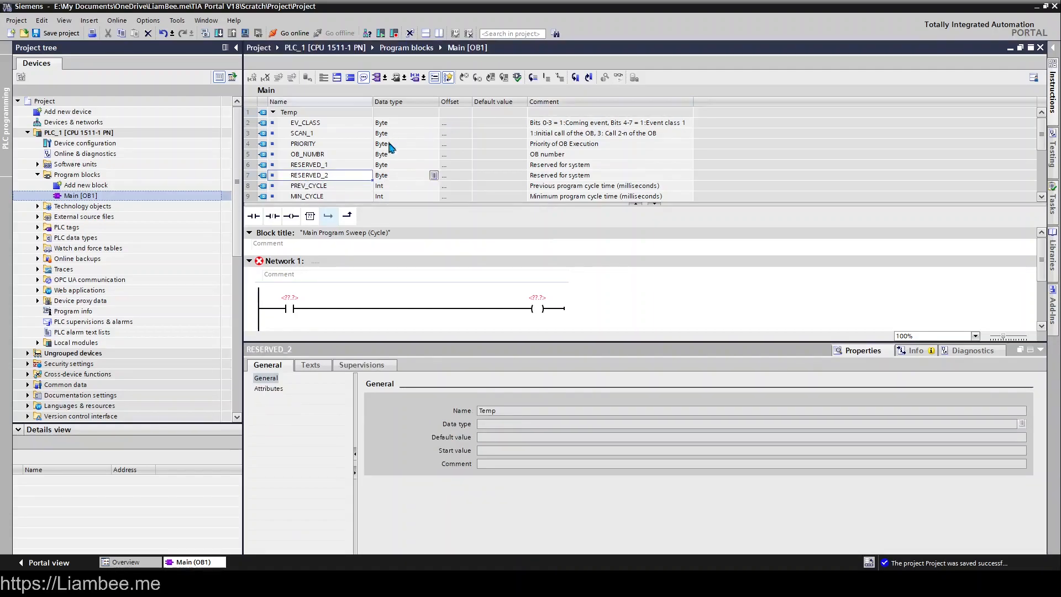